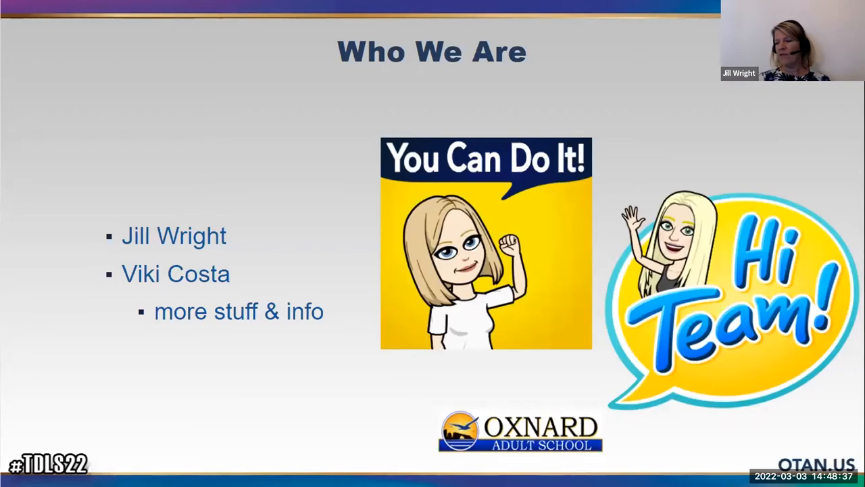
Step: Scroll down the CASAS home page and go to the California EL Civics page
{"action": "key", "text": "Right"}
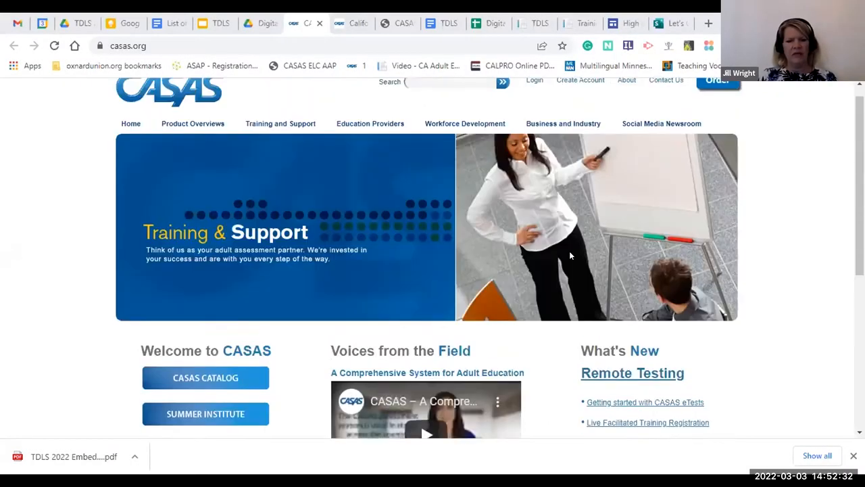
{"action": "scroll", "scroll_direction": "down", "scroll_amount": 3}
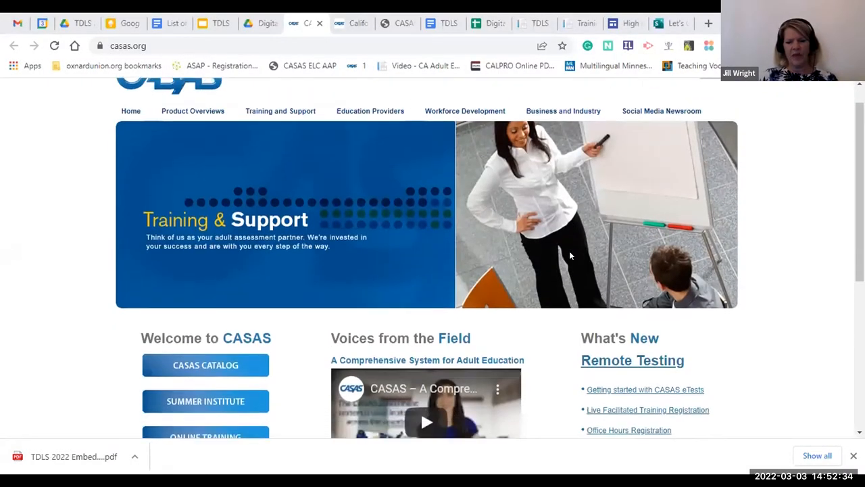
{"action": "scroll", "scroll_direction": "down", "scroll_amount": 3}
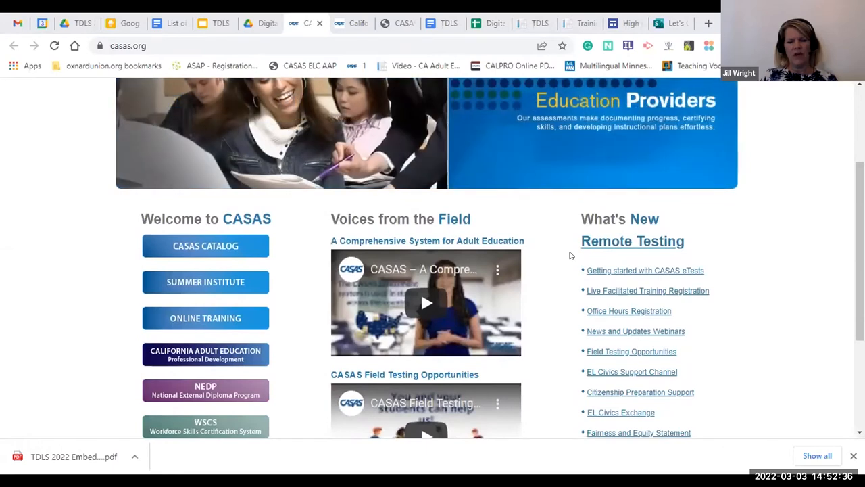
{"action": "scroll", "scroll_direction": "down", "scroll_amount": 3}
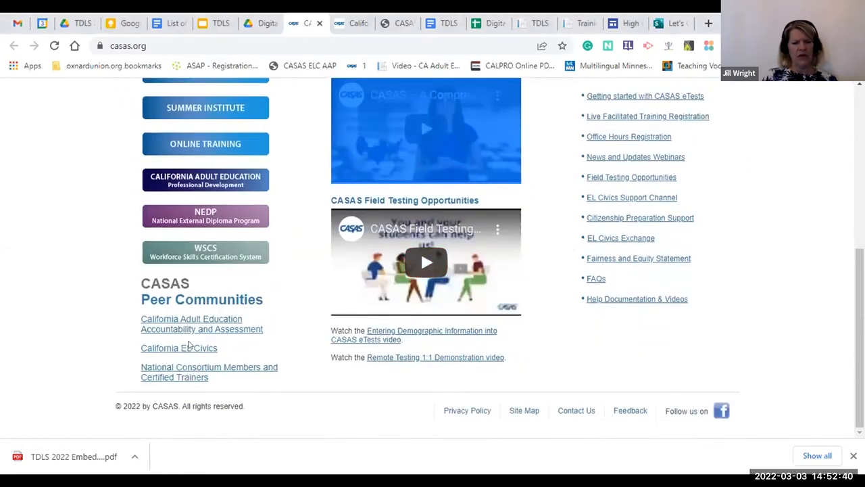
{"action": "left_click", "coordinate": [201, 324]}
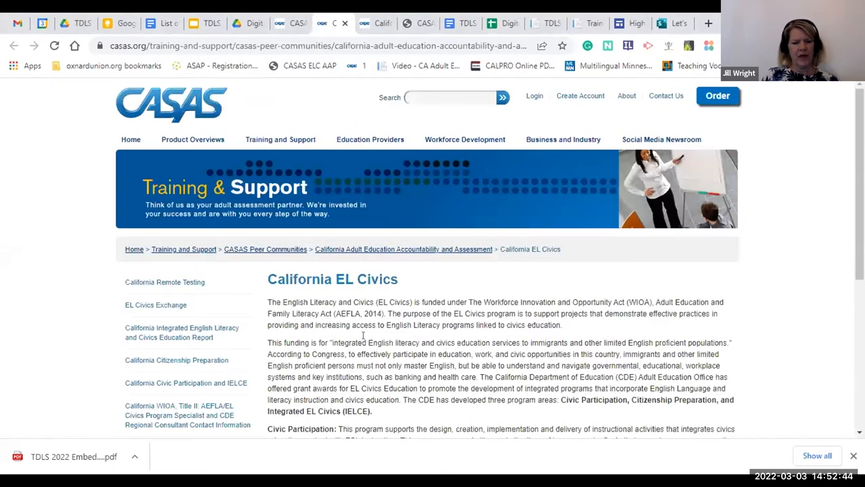
Step: Continue to the California Civic Participation and IELCE page with its COAAP documents
{"action": "scroll", "scroll_direction": "down", "scroll_amount": 3}
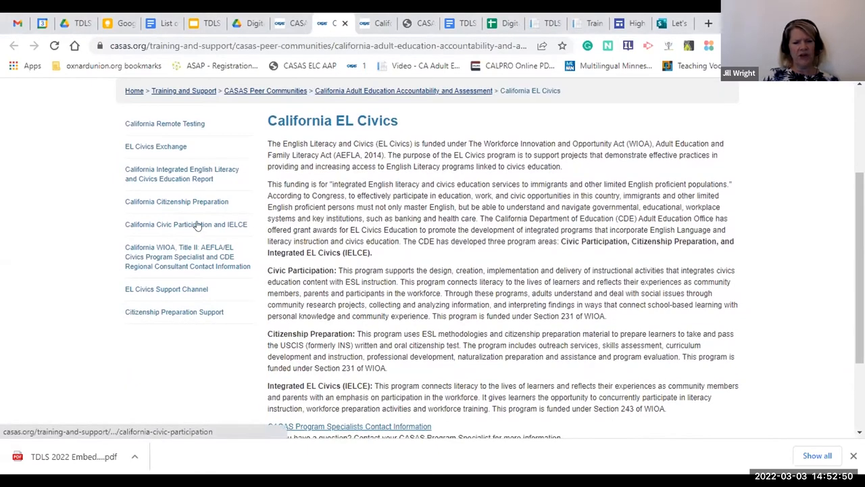
{"action": "left_click", "coordinate": [186, 224]}
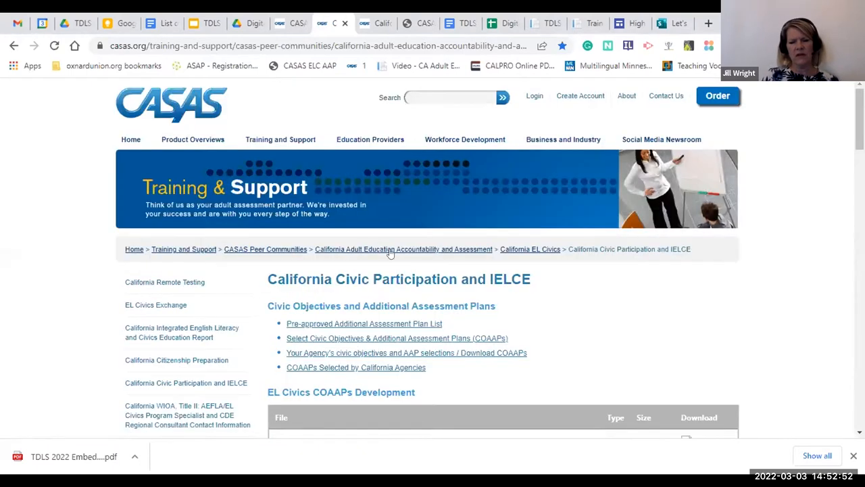
{"action": "scroll", "scroll_direction": "down", "scroll_amount": 3}
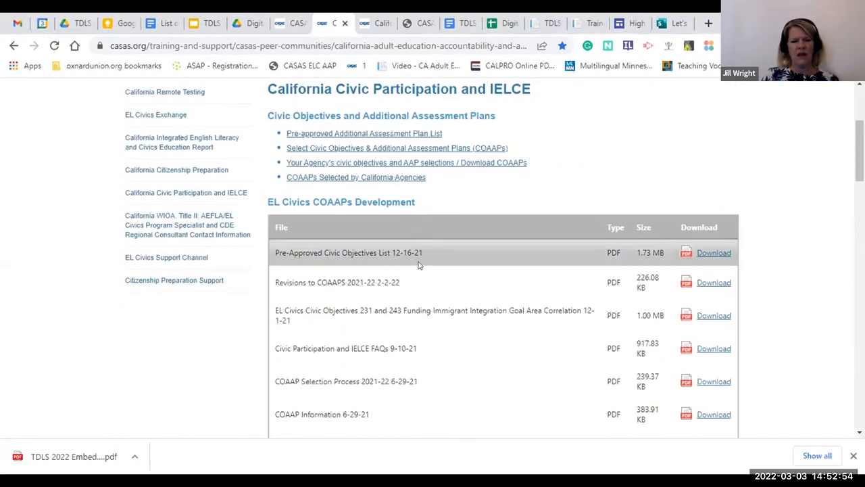
{"action": "mouse_move", "coordinate": [525, 142]}
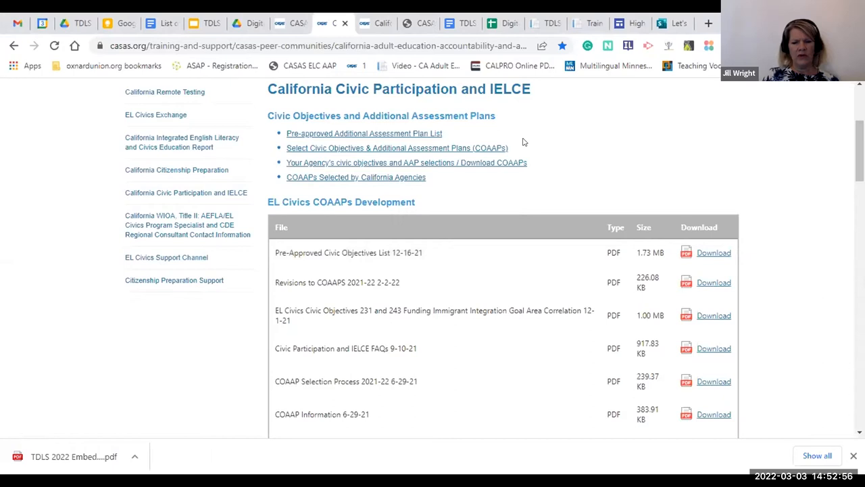
{"action": "mouse_move", "coordinate": [419, 147]}
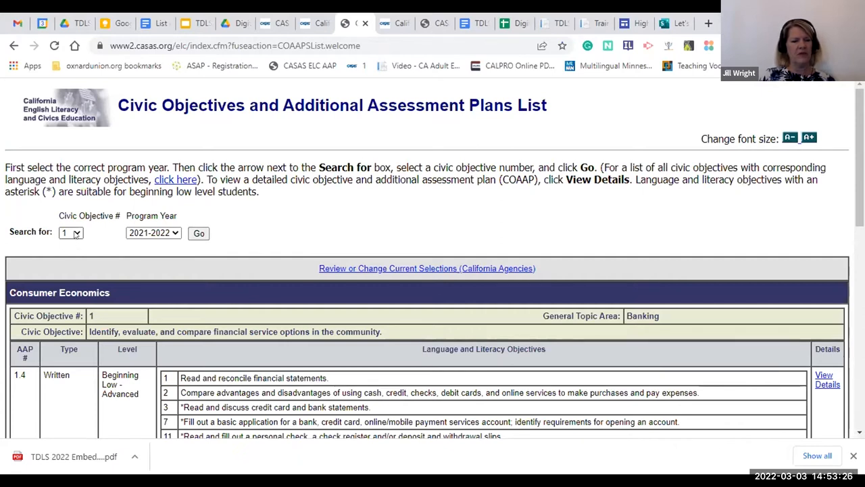
{"action": "left_click", "coordinate": [70, 232]}
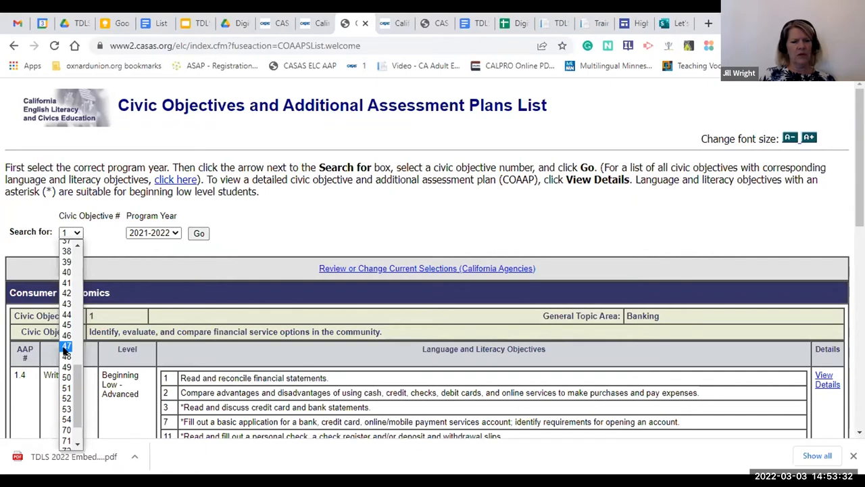
{"action": "left_click", "coordinate": [66, 346]}
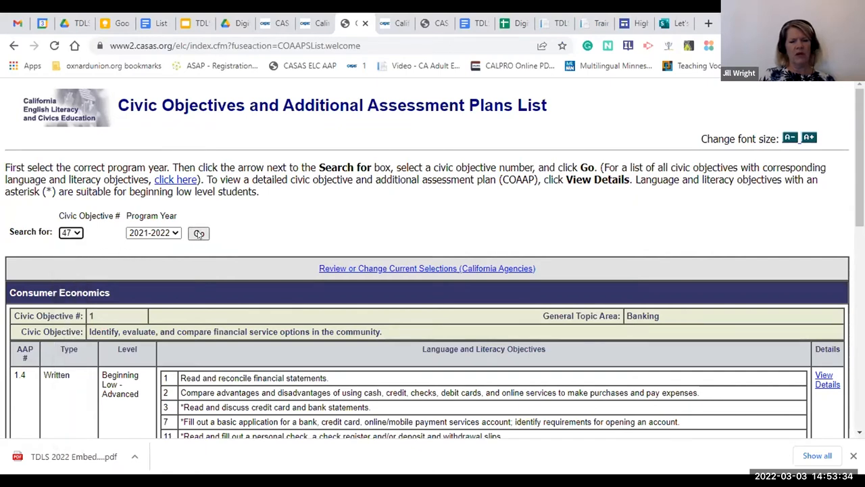
{"action": "left_click", "coordinate": [199, 233]}
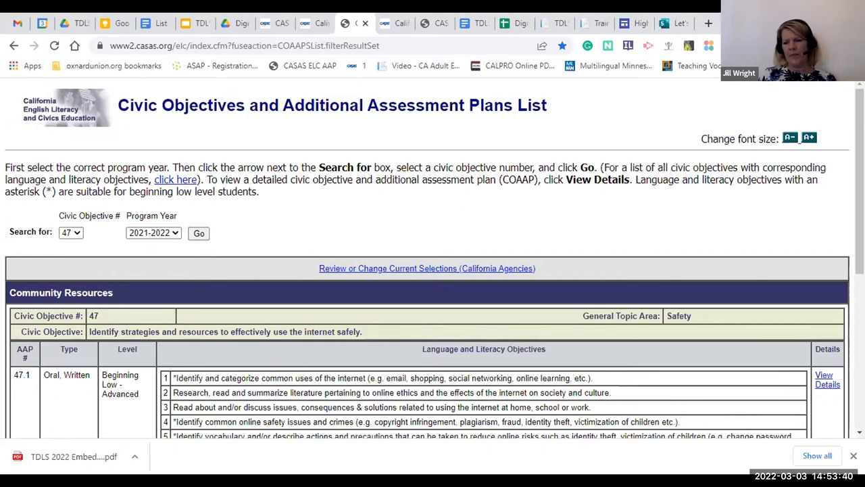
{"action": "scroll", "scroll_direction": "down", "scroll_amount": 3}
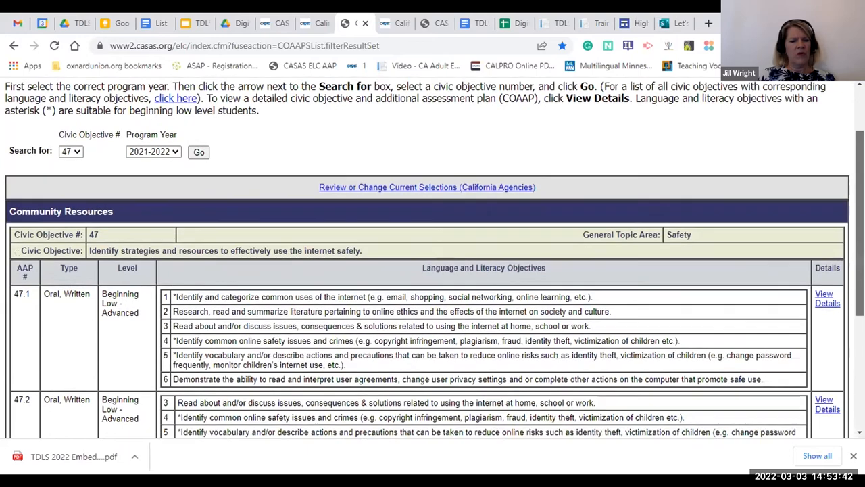
{"action": "scroll", "scroll_direction": "down", "scroll_amount": 3}
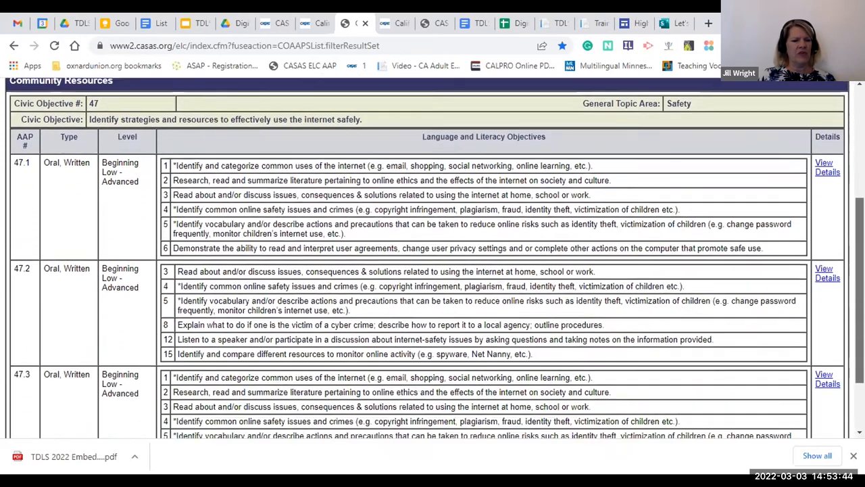
{"action": "scroll", "scroll_direction": "down", "scroll_amount": 3}
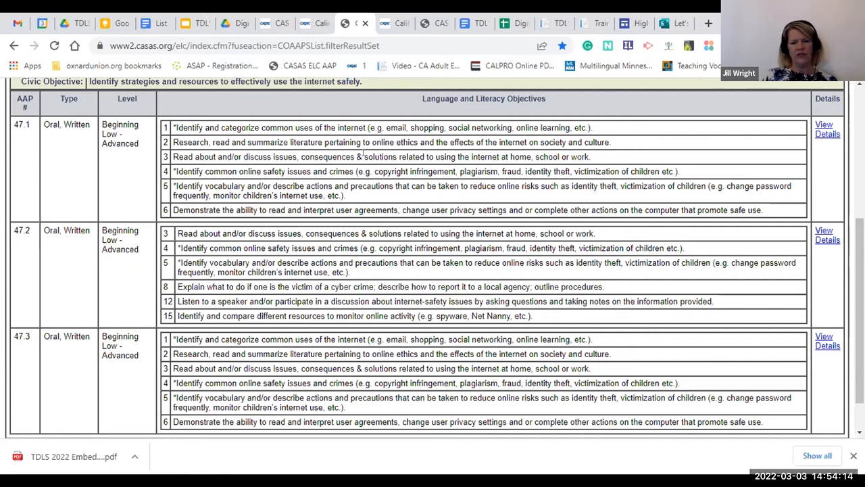
{"action": "mouse_move", "coordinate": [335, 165]}
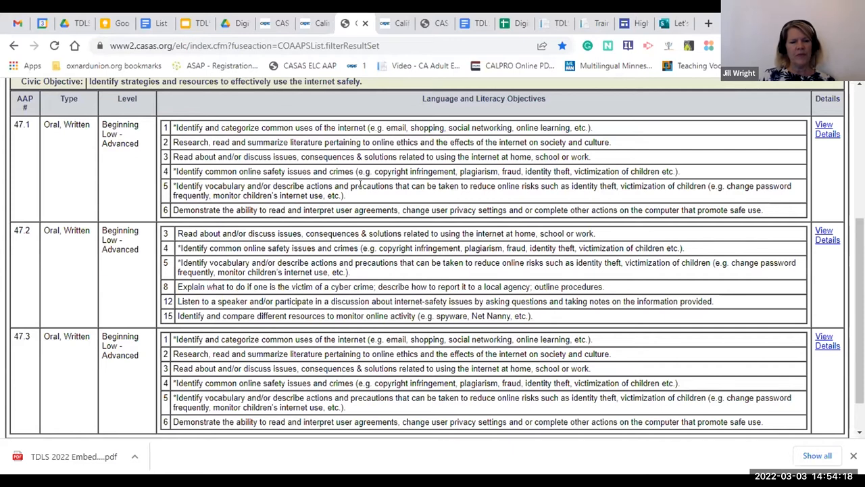
{"action": "mouse_move", "coordinate": [360, 195]}
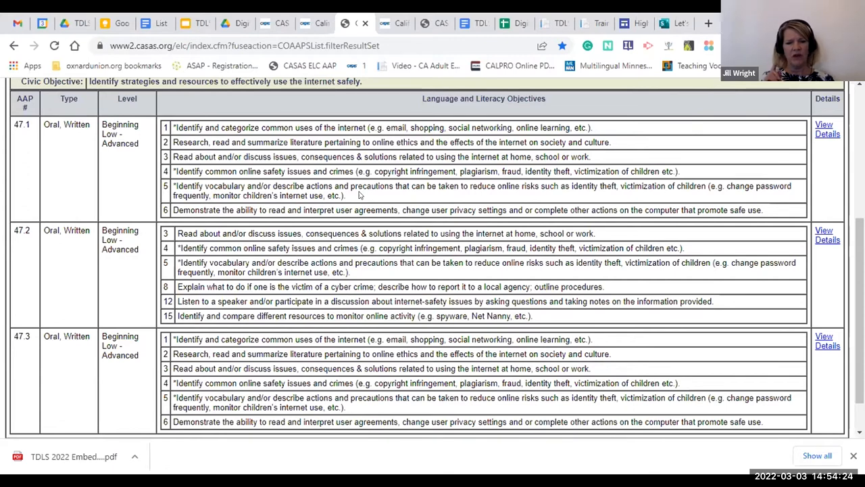
{"action": "mouse_move", "coordinate": [340, 202]}
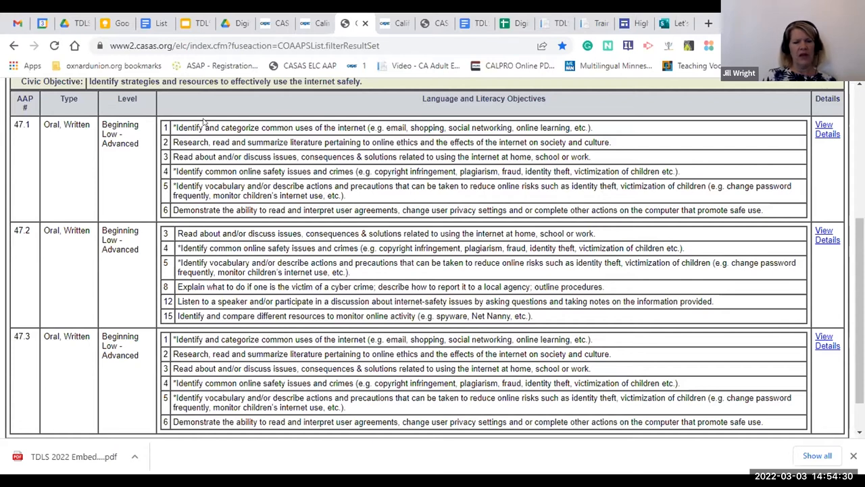
{"action": "mouse_move", "coordinate": [174, 122]}
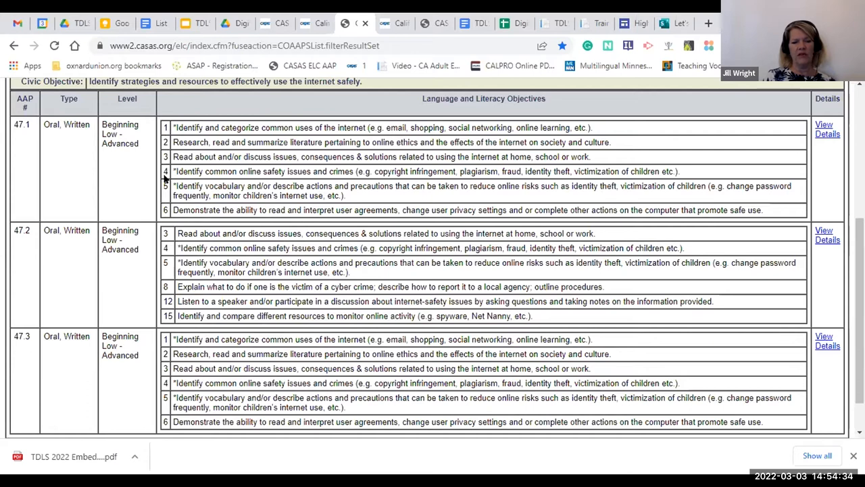
{"action": "mouse_move", "coordinate": [166, 202]}
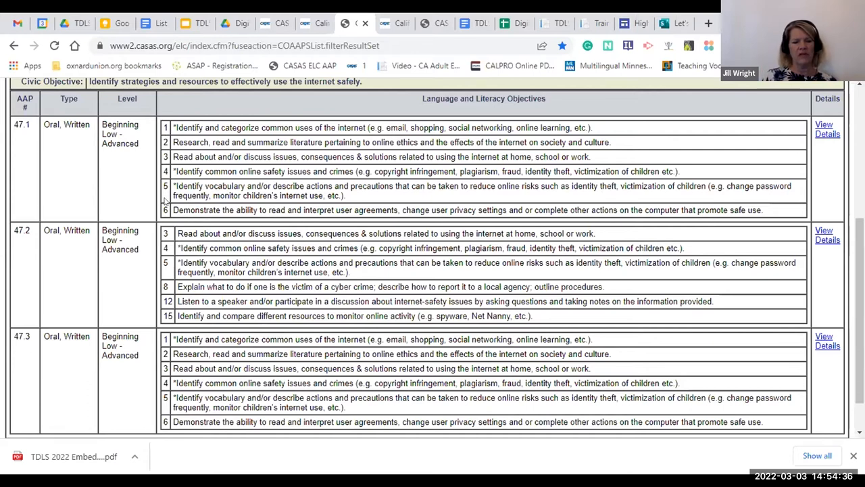
{"action": "mouse_move", "coordinate": [181, 224]}
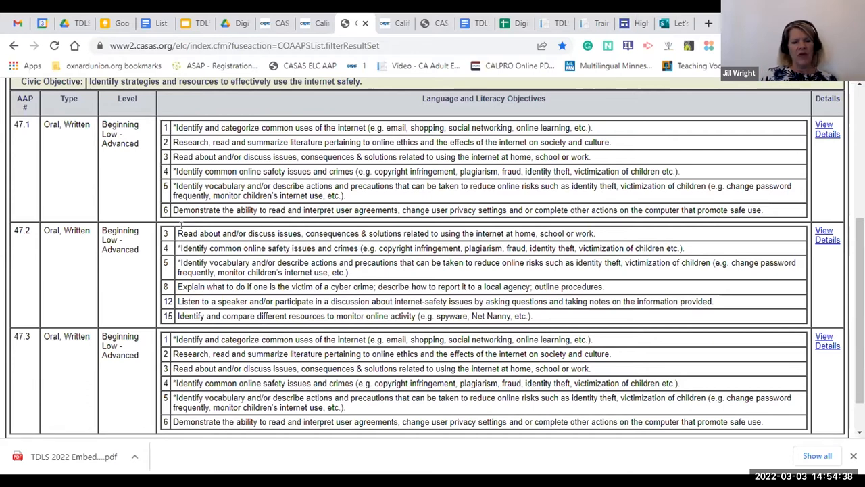
{"action": "mouse_move", "coordinate": [205, 254]}
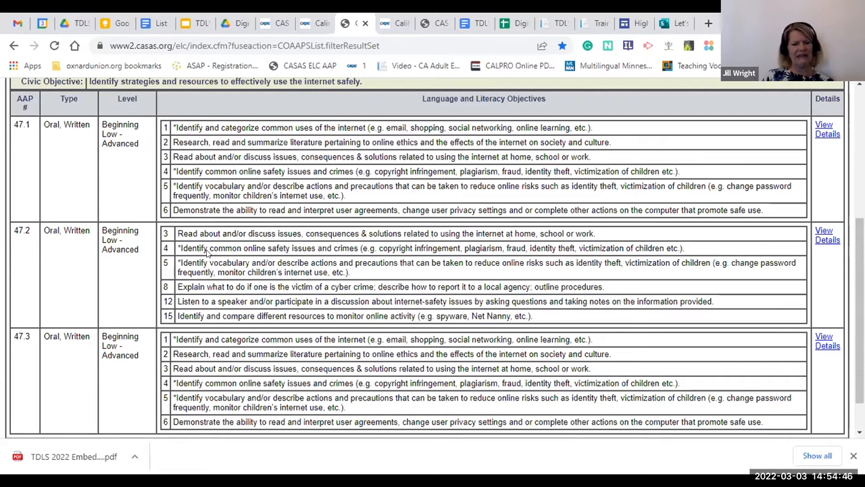
{"action": "mouse_move", "coordinate": [169, 264]}
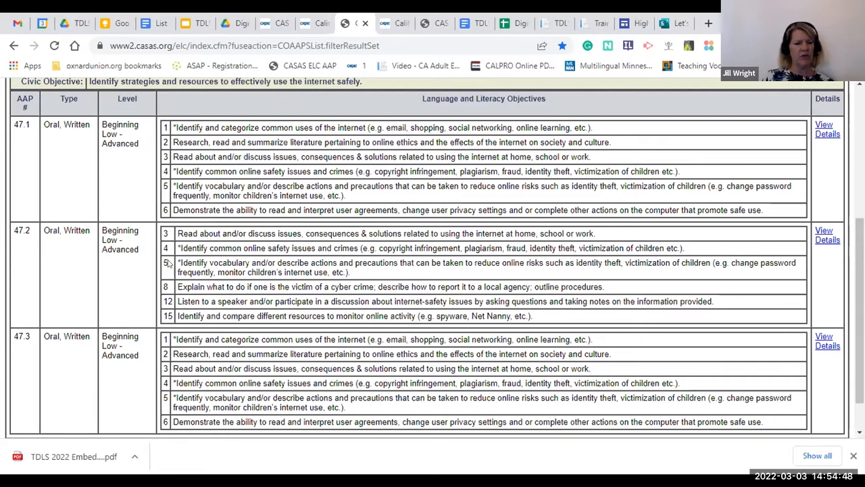
{"action": "mouse_move", "coordinate": [189, 311]}
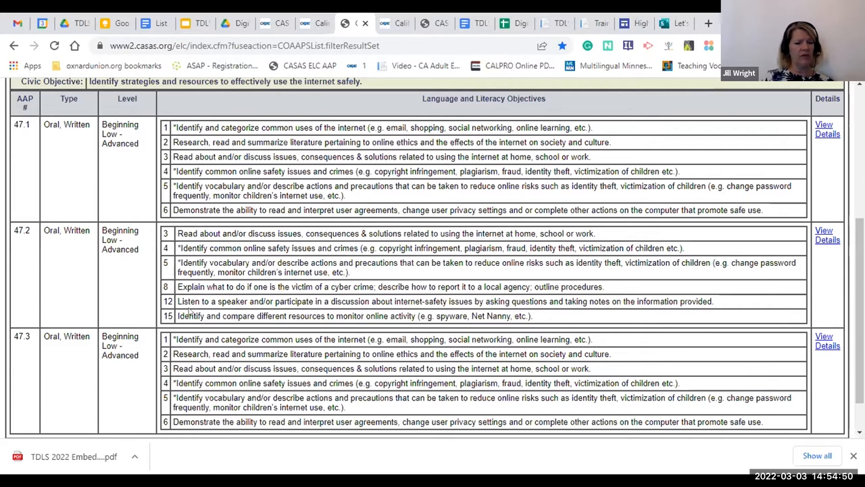
{"action": "mouse_move", "coordinate": [169, 343]}
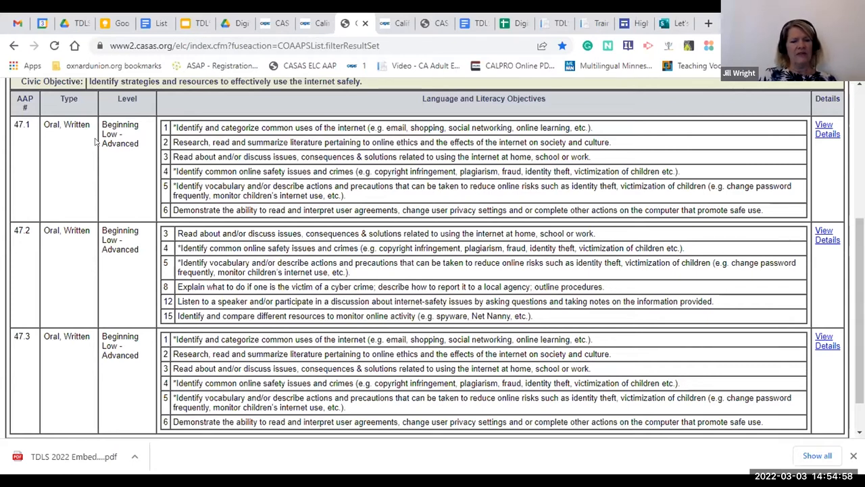
{"action": "mouse_move", "coordinate": [122, 181]}
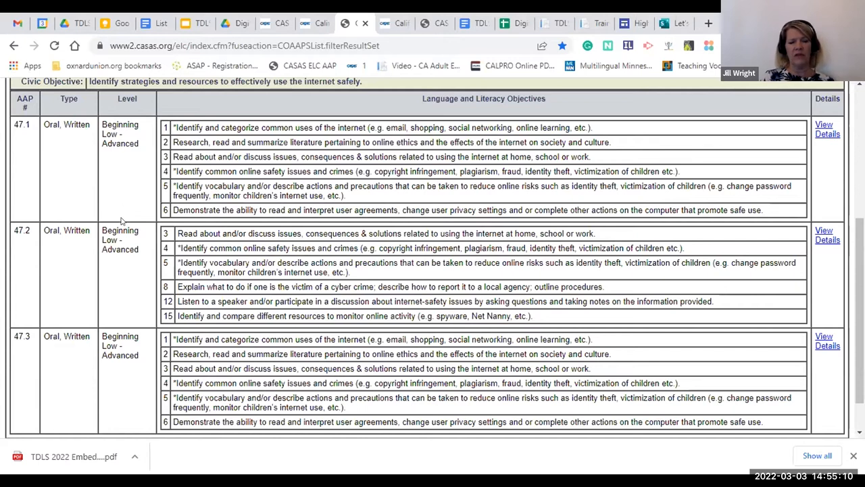
{"action": "mouse_move", "coordinate": [125, 376]}
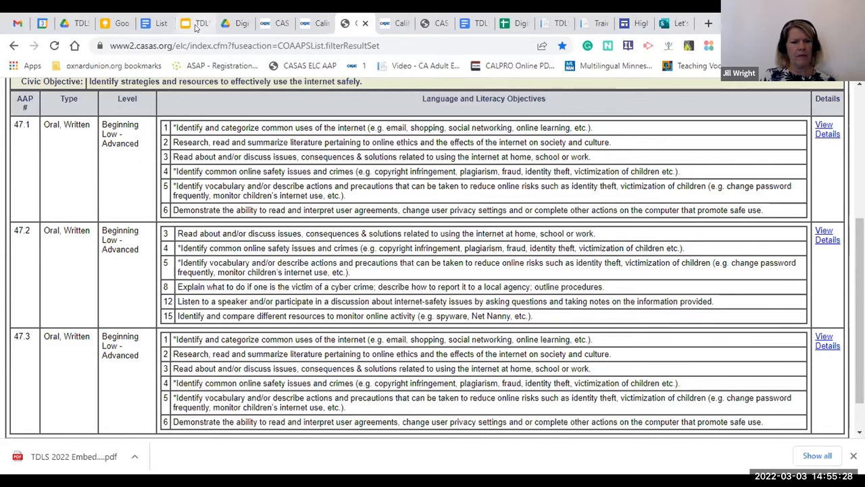
Step: Return to the Embed That COAAP deck and start the slideshow
{"action": "left_click", "coordinate": [195, 23]}
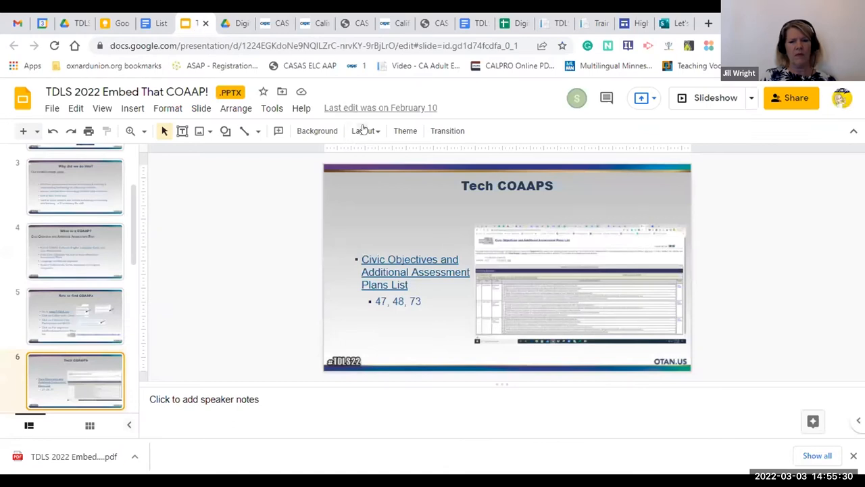
{"action": "mouse_move", "coordinate": [716, 97]}
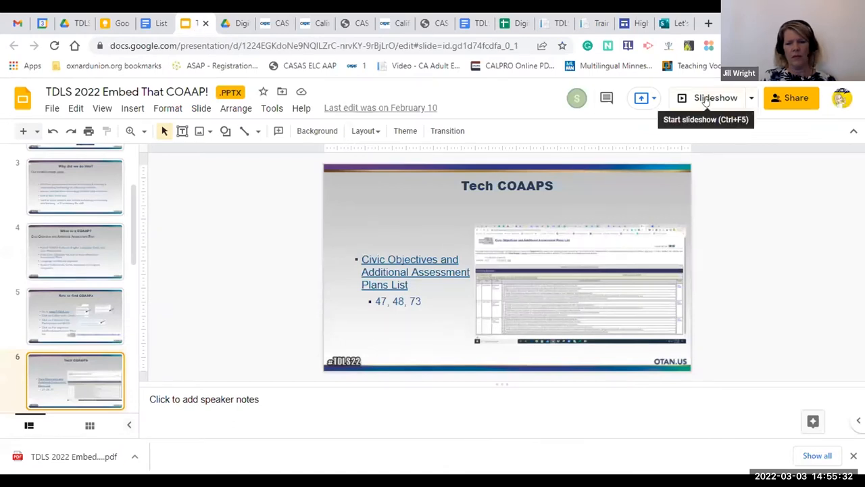
{"action": "left_click", "coordinate": [716, 97]}
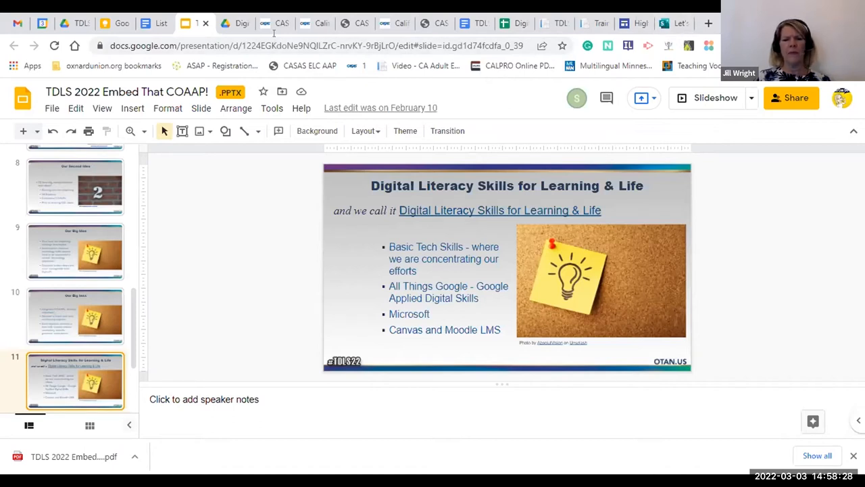
{"action": "mouse_move", "coordinate": [503, 23]}
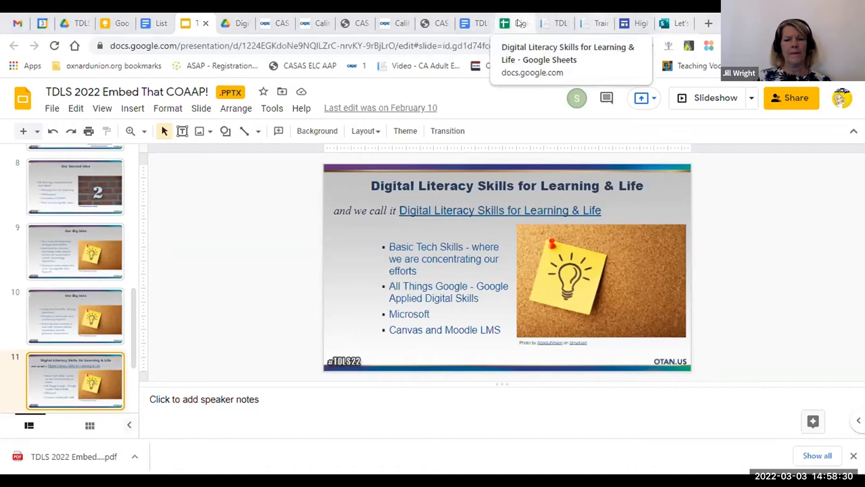
Step: Switch to the Digital Literacy Skills spreadsheet on its Basic Tech Skills sheet
{"action": "left_click", "coordinate": [505, 23]}
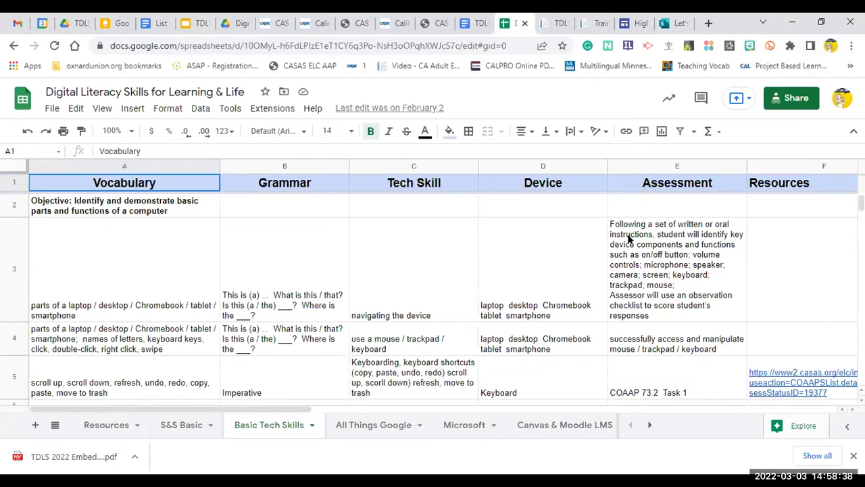
{"action": "mouse_move", "coordinate": [368, 260]}
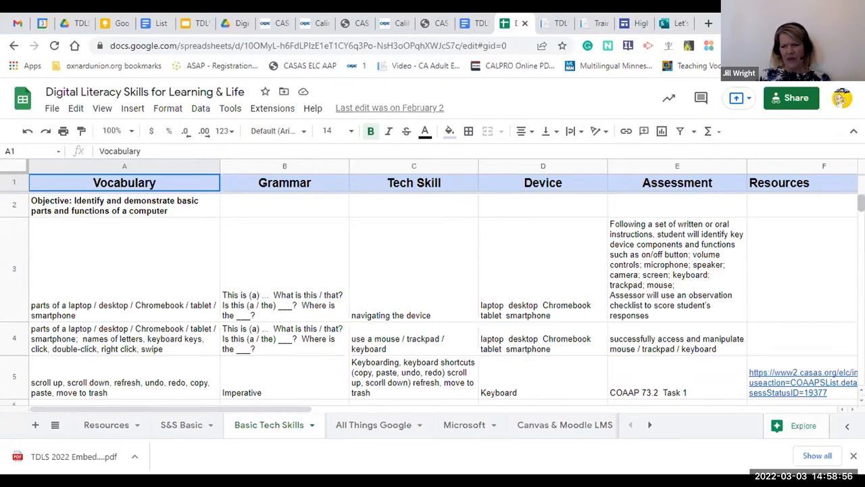
{"action": "scroll", "scroll_direction": "down", "scroll_amount": 3}
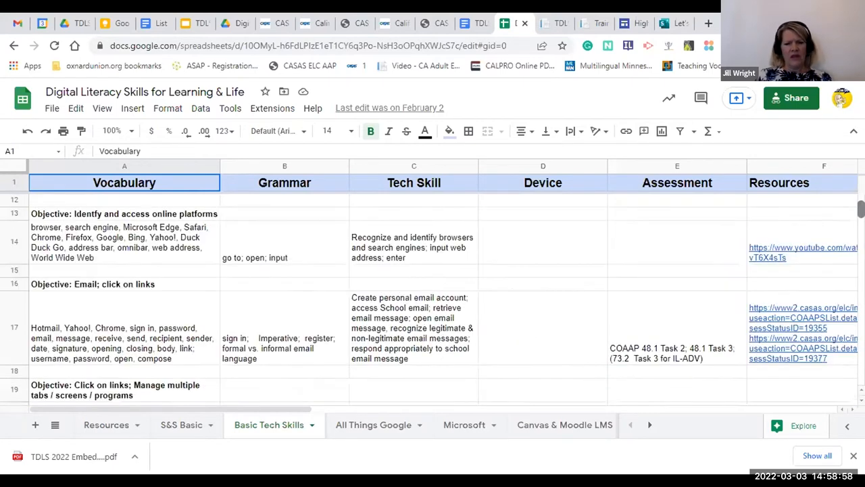
{"action": "scroll", "scroll_direction": "down", "scroll_amount": 3}
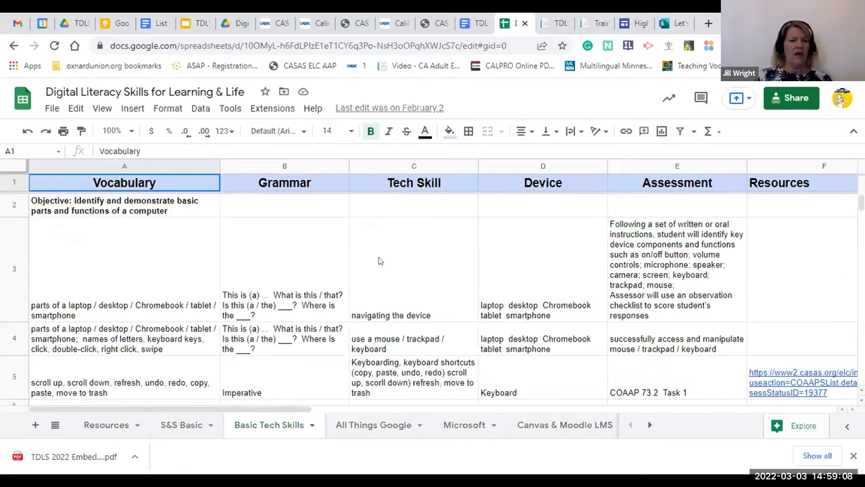
{"action": "mouse_move", "coordinate": [178, 255]}
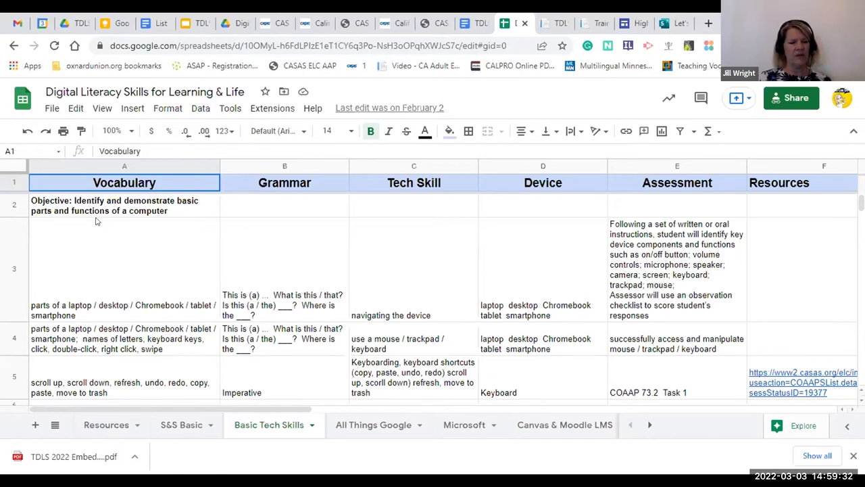
{"action": "mouse_move", "coordinate": [125, 245]}
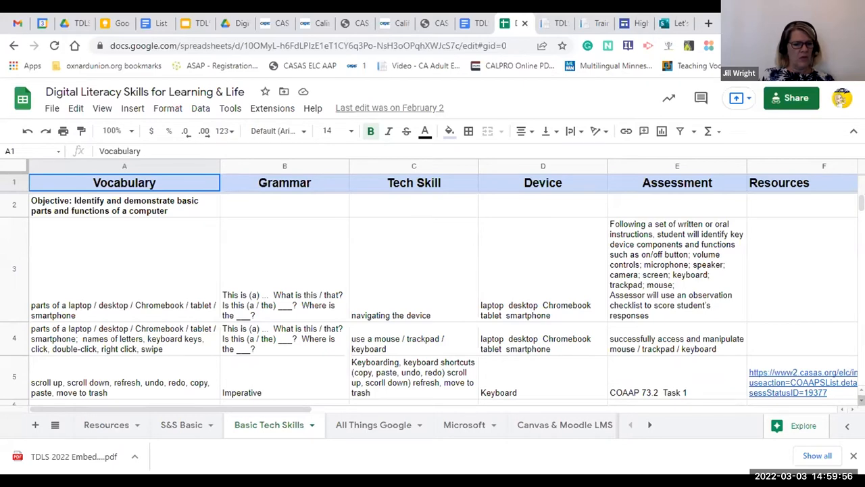
Step: Scroll the Basic Tech Skills sheet to the objective on signing in to frequently used platforms
{"action": "scroll", "scroll_direction": "down", "scroll_amount": 3}
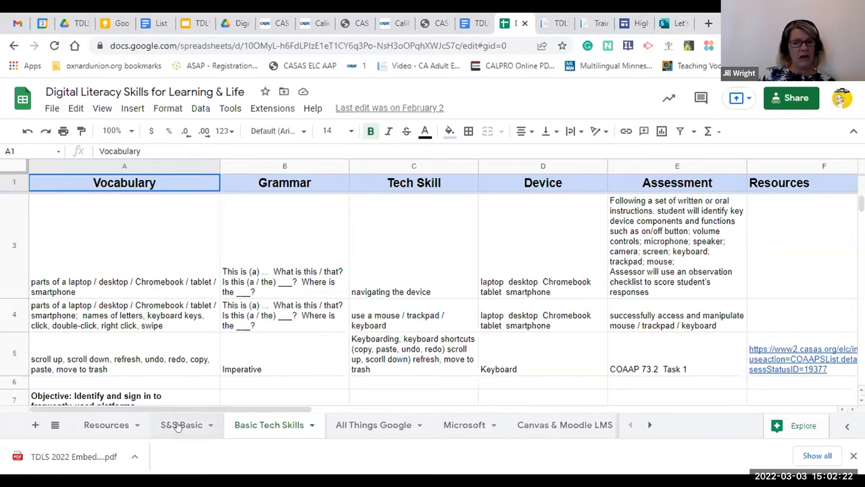
Step: Go to the S&S Basic sheet and scroll to the Week 4 rows on email and links
{"action": "left_click", "coordinate": [181, 424]}
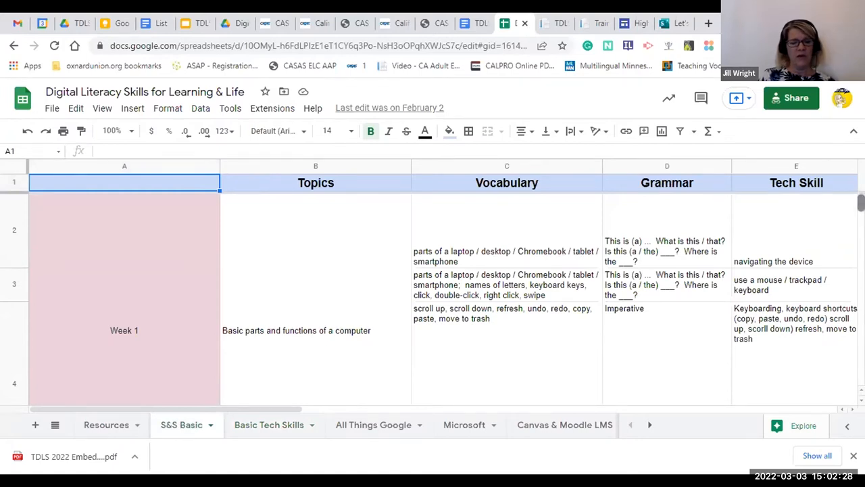
{"action": "scroll", "scroll_direction": "down", "scroll_amount": 3}
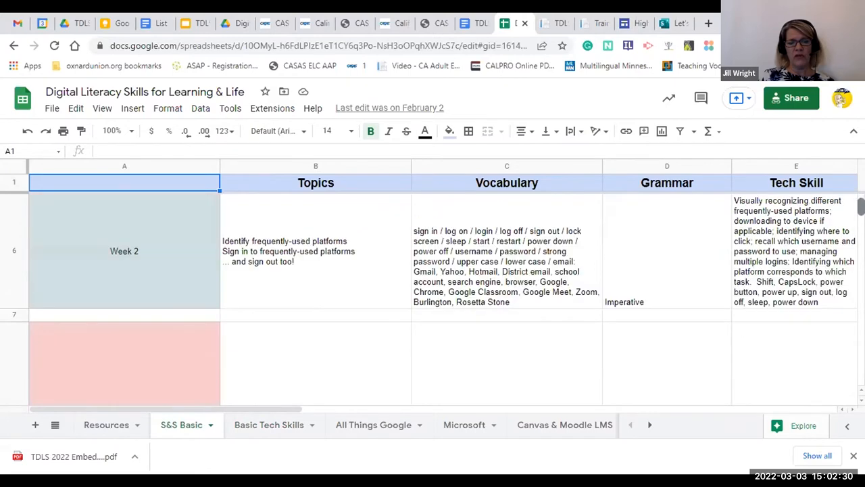
{"action": "scroll", "scroll_direction": "down", "scroll_amount": 3}
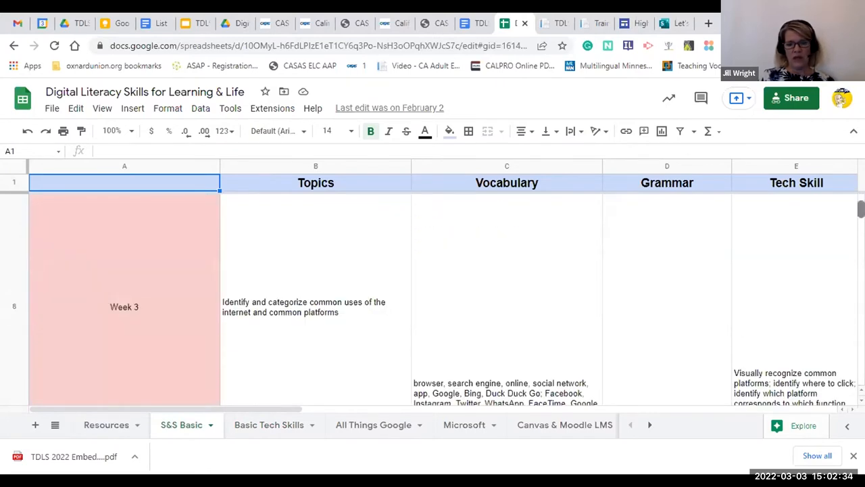
{"action": "scroll", "scroll_direction": "down", "scroll_amount": 3}
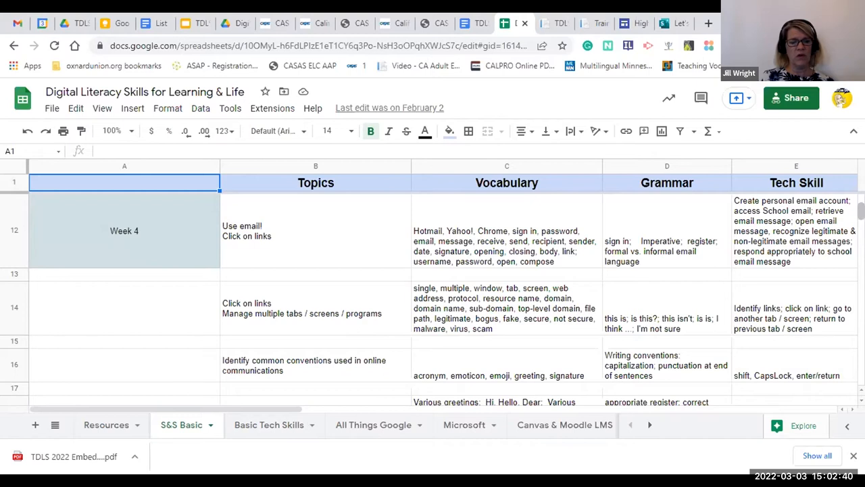
{"action": "mouse_move", "coordinate": [112, 376]}
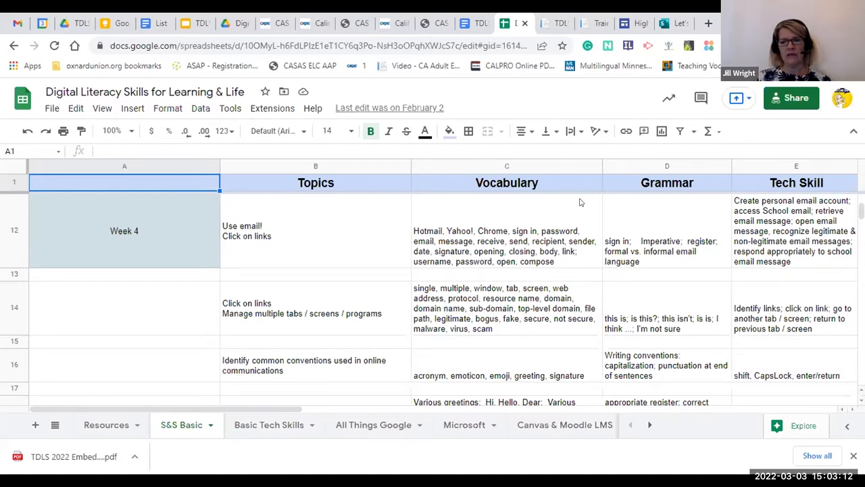
{"action": "mouse_move", "coordinate": [625, 109]}
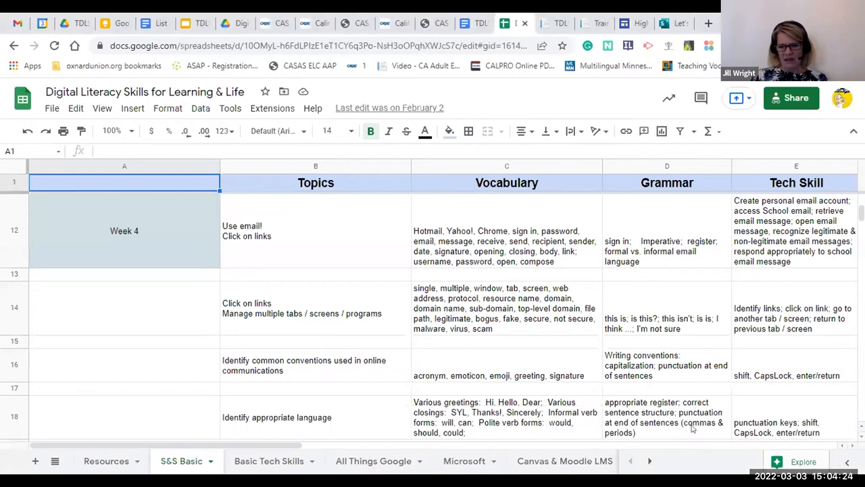
{"action": "mouse_move", "coordinate": [514, 446]}
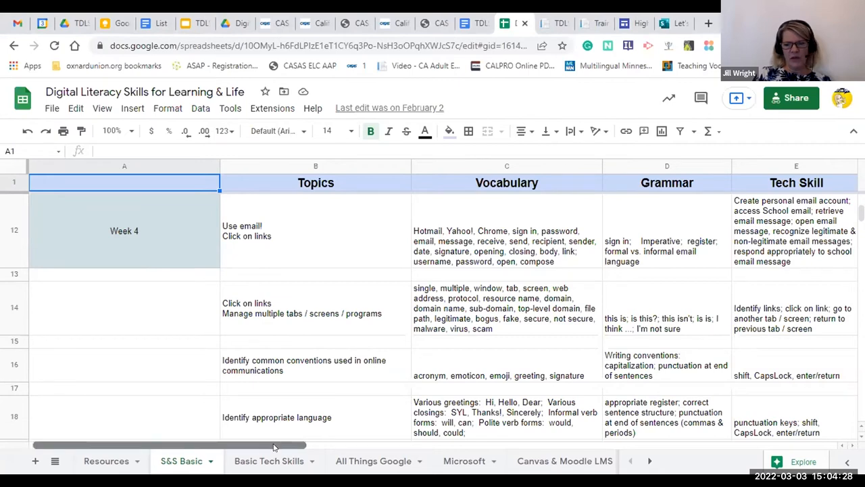
{"action": "scroll", "scroll_direction": "right", "scroll_amount": 3}
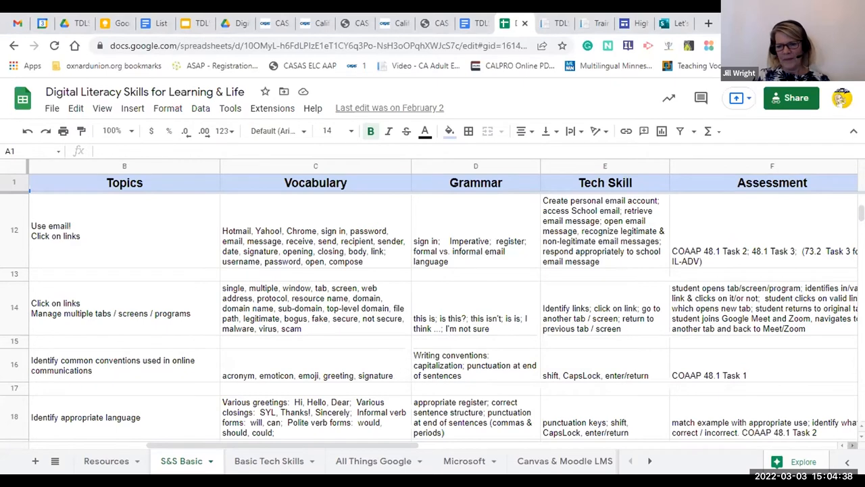
{"action": "scroll", "scroll_direction": "right", "scroll_amount": 3}
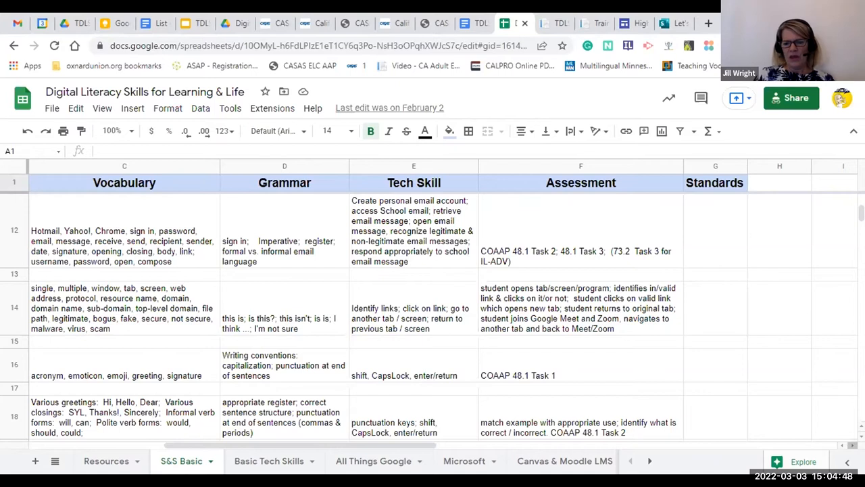
{"action": "mouse_move", "coordinate": [694, 231]}
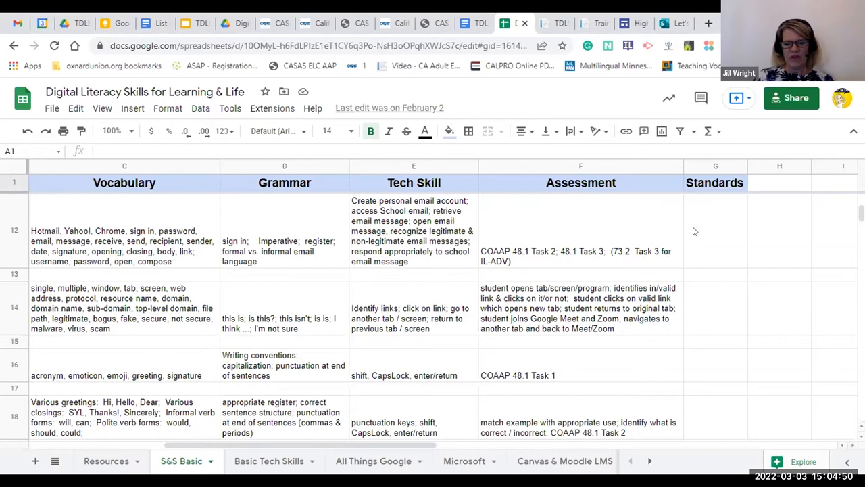
{"action": "mouse_move", "coordinate": [630, 203]}
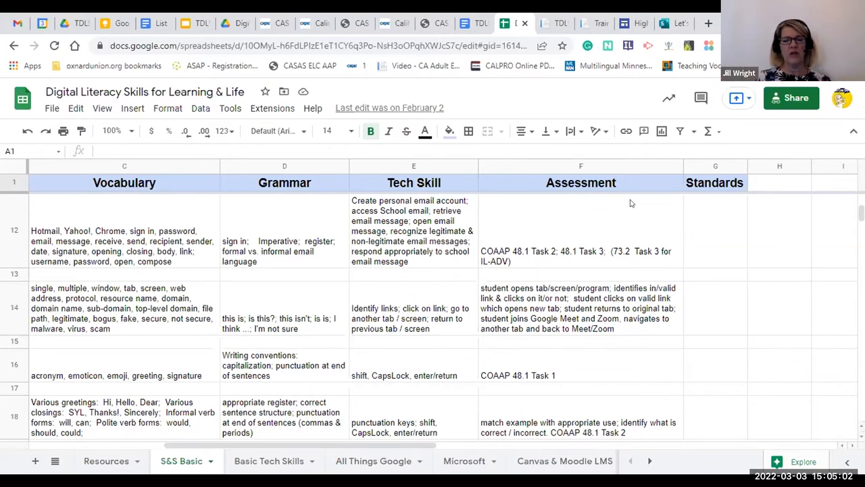
{"action": "mouse_move", "coordinate": [615, 225]}
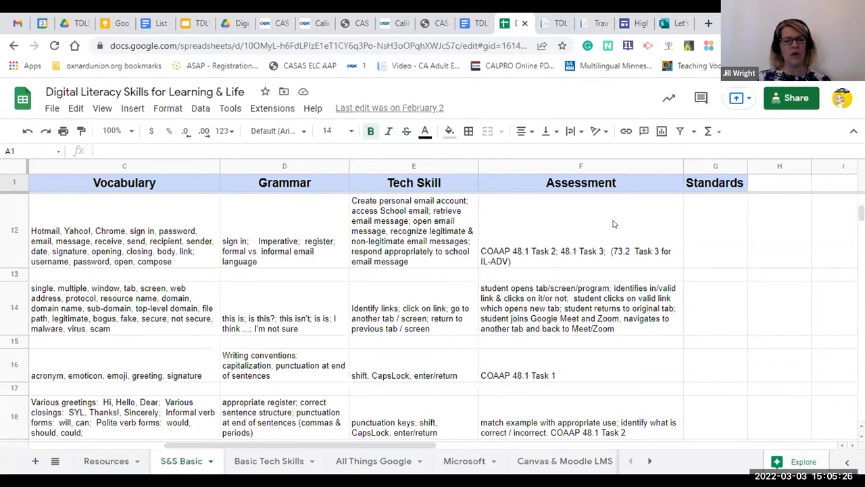
{"action": "mouse_move", "coordinate": [483, 433]}
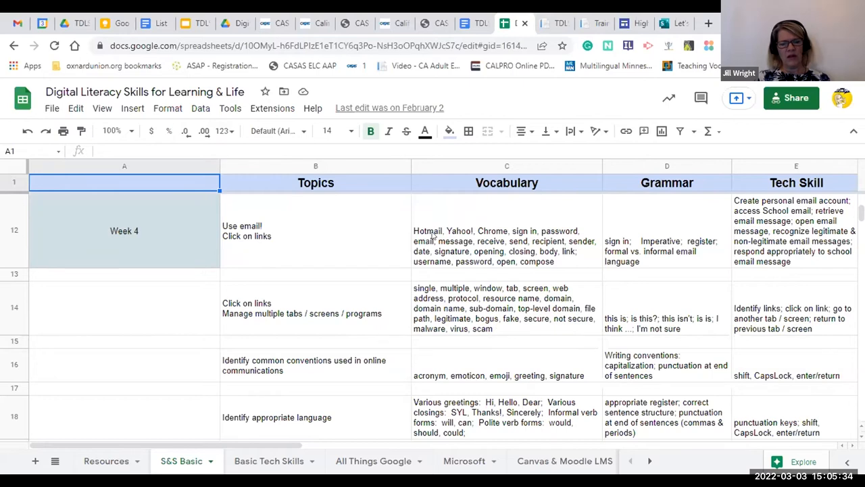
{"action": "mouse_move", "coordinate": [289, 405]}
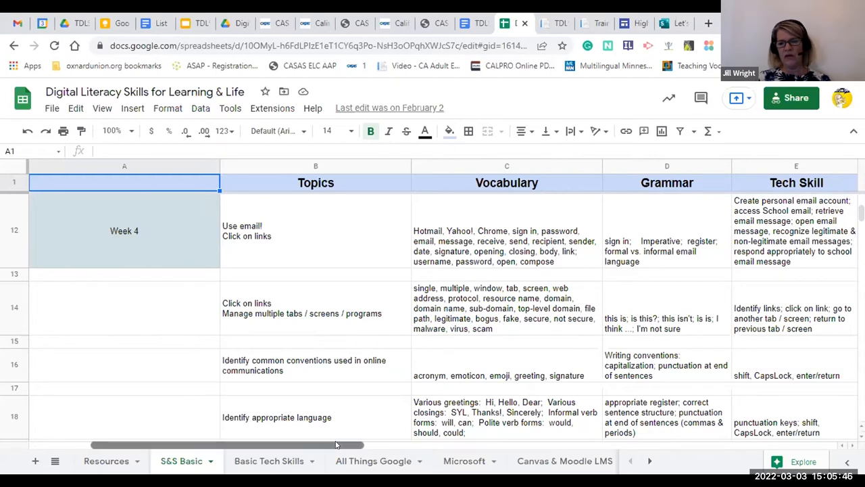
Step: Scroll right so the Week 4 topics show through the Assessment column
{"action": "scroll", "scroll_direction": "right", "scroll_amount": 3}
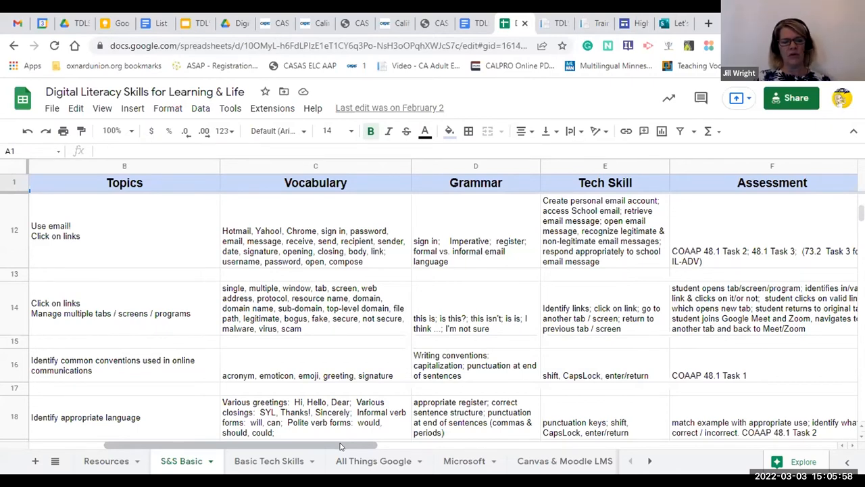
{"action": "mouse_move", "coordinate": [304, 446]}
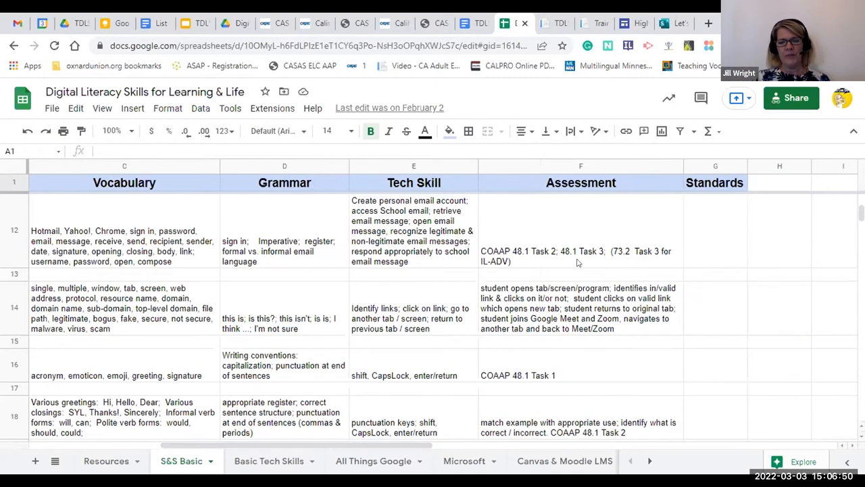
{"action": "mouse_move", "coordinate": [571, 262]}
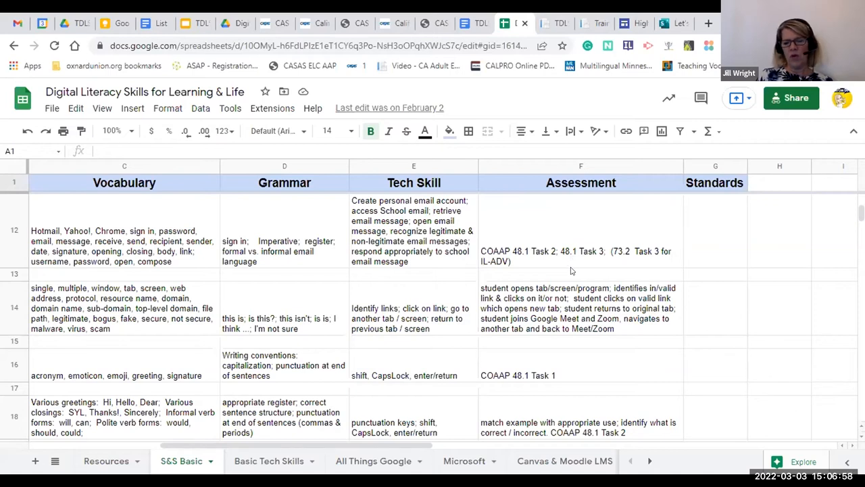
{"action": "mouse_move", "coordinate": [502, 183]}
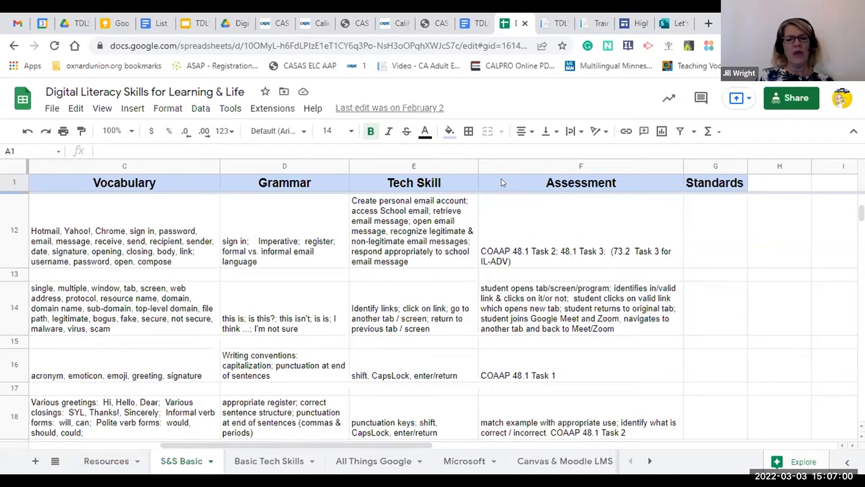
{"action": "mouse_move", "coordinate": [467, 131]}
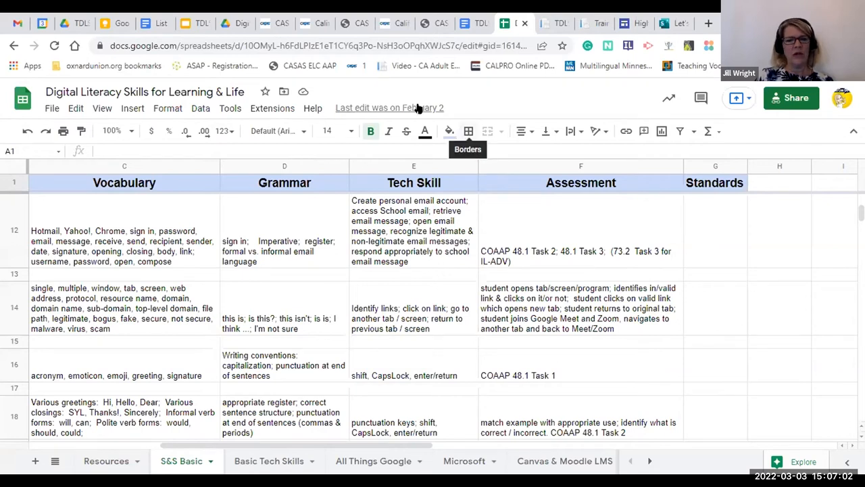
{"action": "mouse_move", "coordinate": [389, 109]}
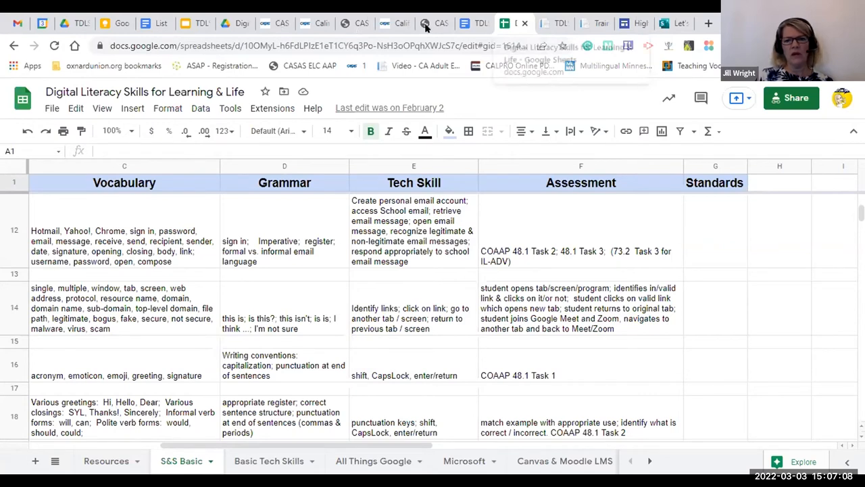
Step: Switch back to the CASAS Civic Objectives and Assessment Plans list
{"action": "left_click", "coordinate": [435, 22]}
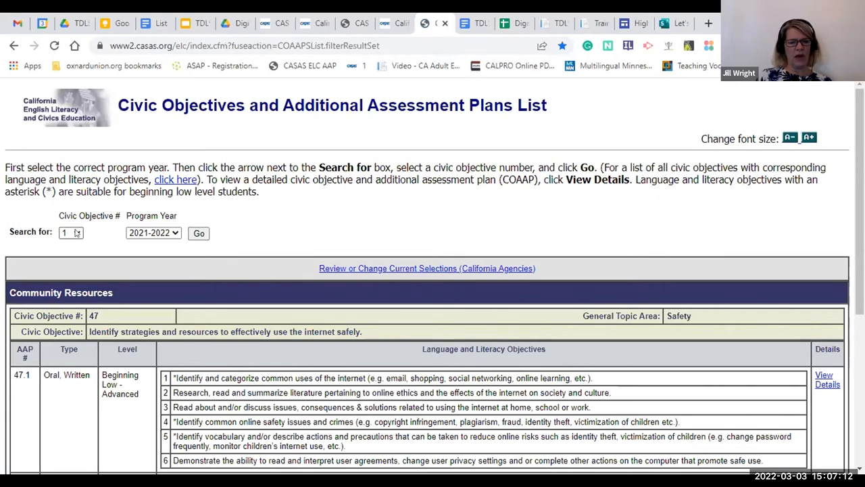
Step: Filter the plans list to civic objective 48 and request the details for AAP 48.1
{"action": "left_click", "coordinate": [70, 233]}
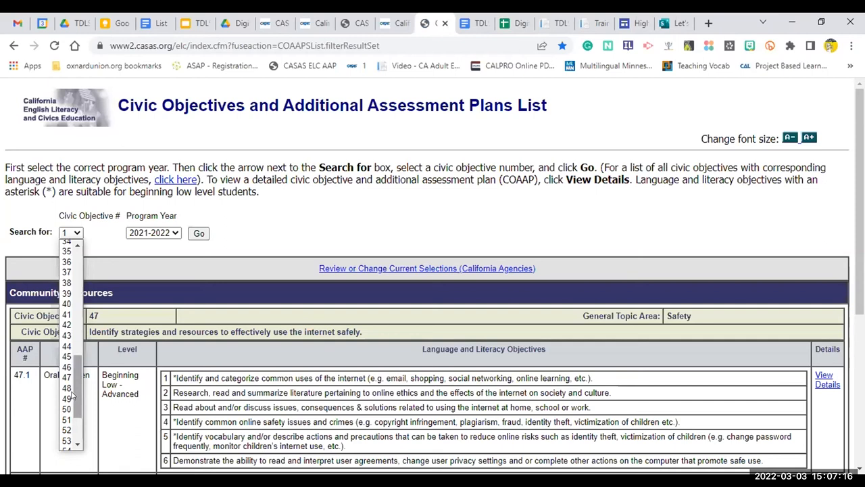
{"action": "left_click", "coordinate": [66, 387]}
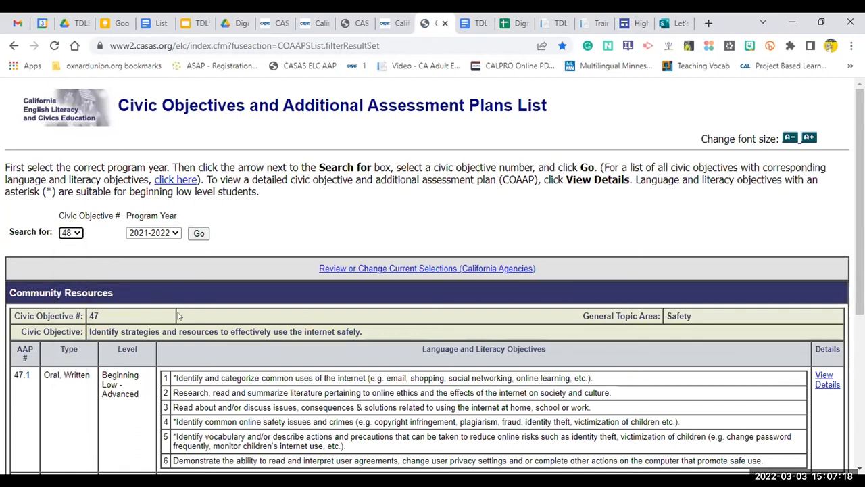
{"action": "left_click", "coordinate": [197, 232]}
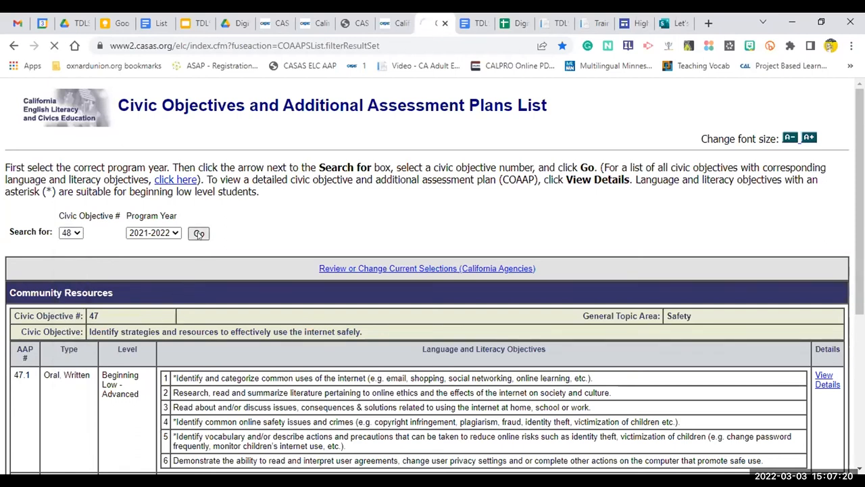
{"action": "left_click", "coordinate": [198, 233]}
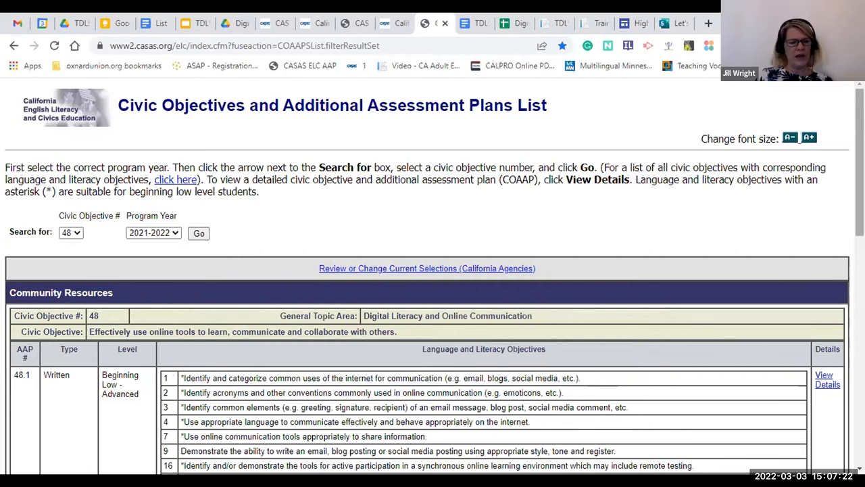
{"action": "scroll", "scroll_direction": "down", "scroll_amount": 3}
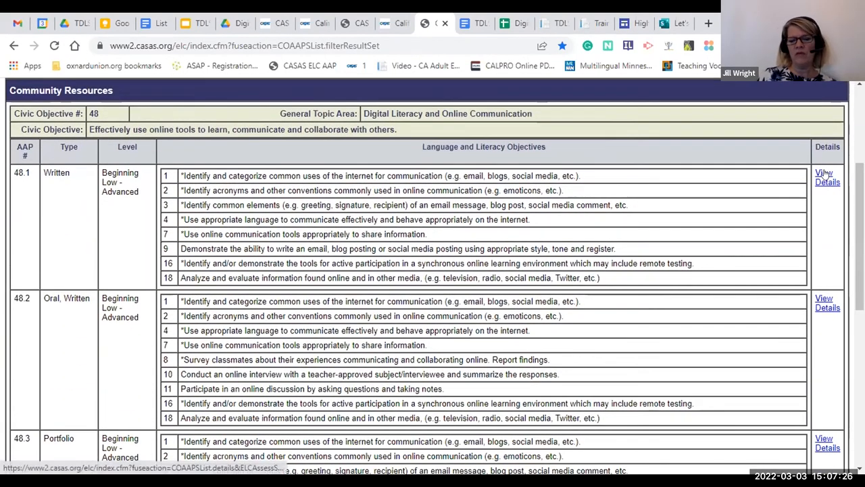
{"action": "left_click", "coordinate": [827, 179]}
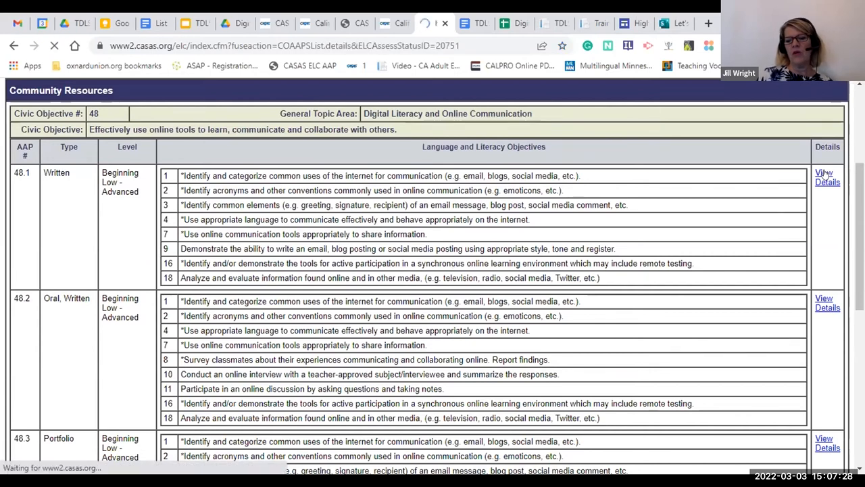
Step: Load the AAP 48.1 details and scroll through General Information and objectives to Task 1
{"action": "left_click", "coordinate": [827, 179]}
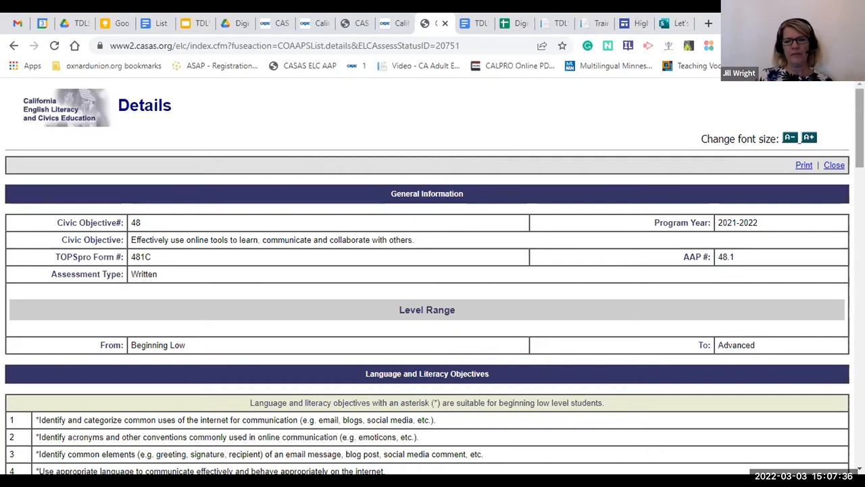
{"action": "scroll", "scroll_direction": "down", "scroll_amount": 3}
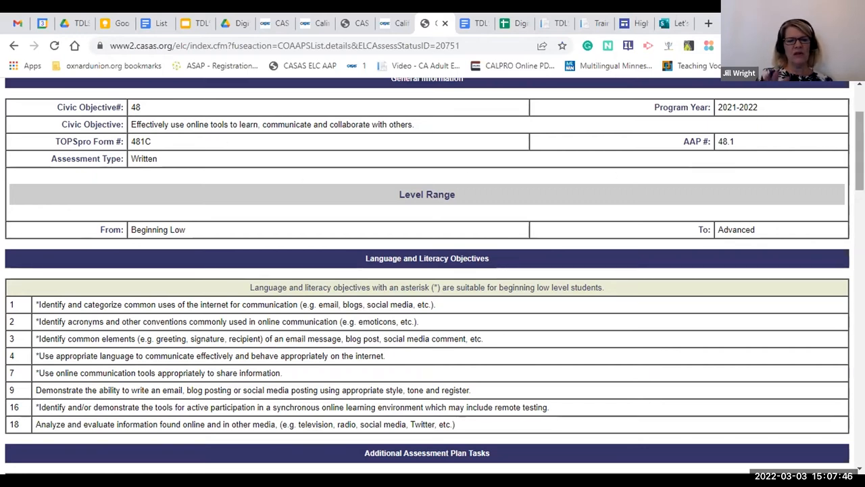
{"action": "scroll", "scroll_direction": "down", "scroll_amount": 3}
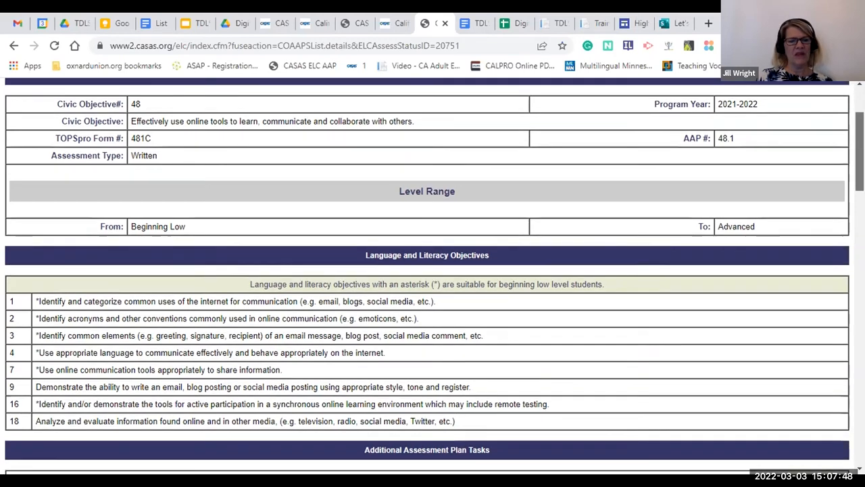
{"action": "scroll", "scroll_direction": "down", "scroll_amount": 3}
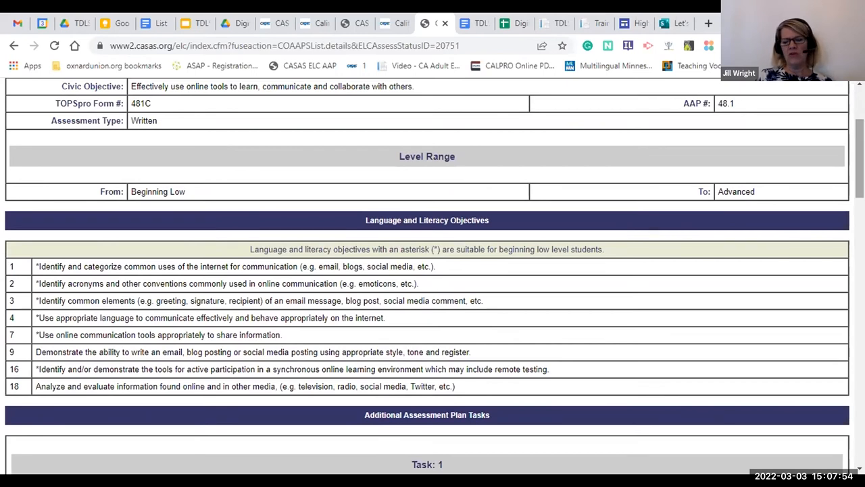
{"action": "scroll", "scroll_direction": "down", "scroll_amount": 3}
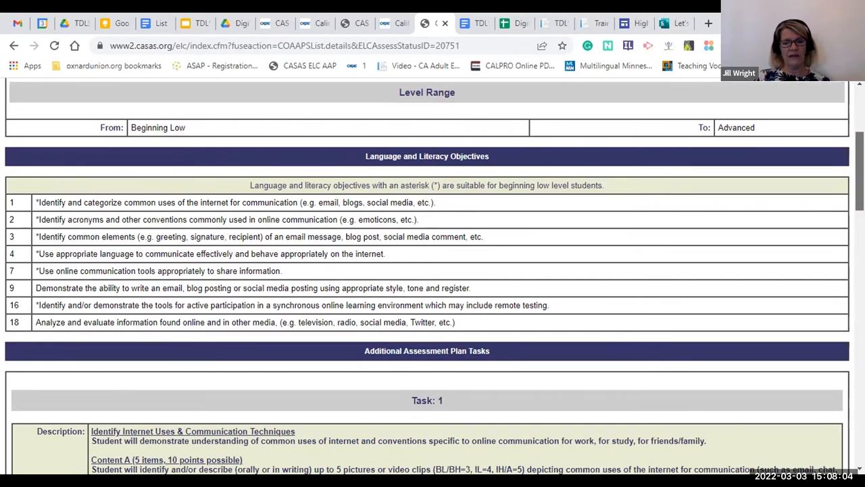
{"action": "scroll", "scroll_direction": "down", "scroll_amount": 3}
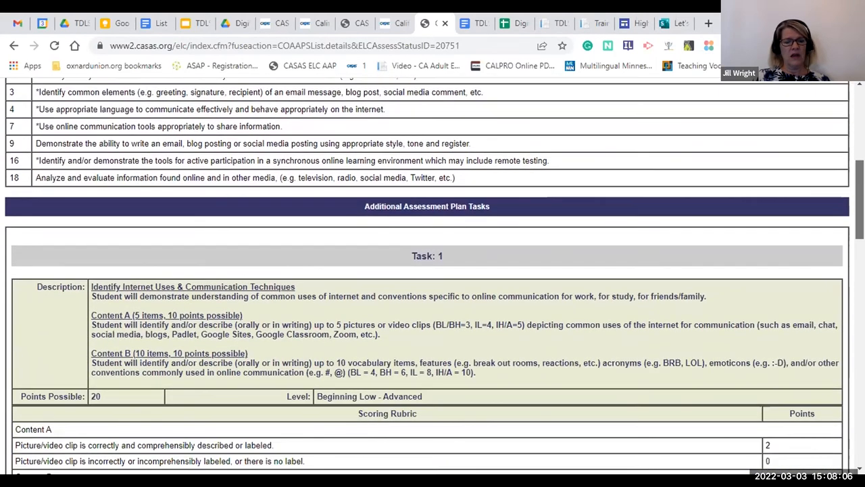
{"action": "scroll", "scroll_direction": "down", "scroll_amount": 3}
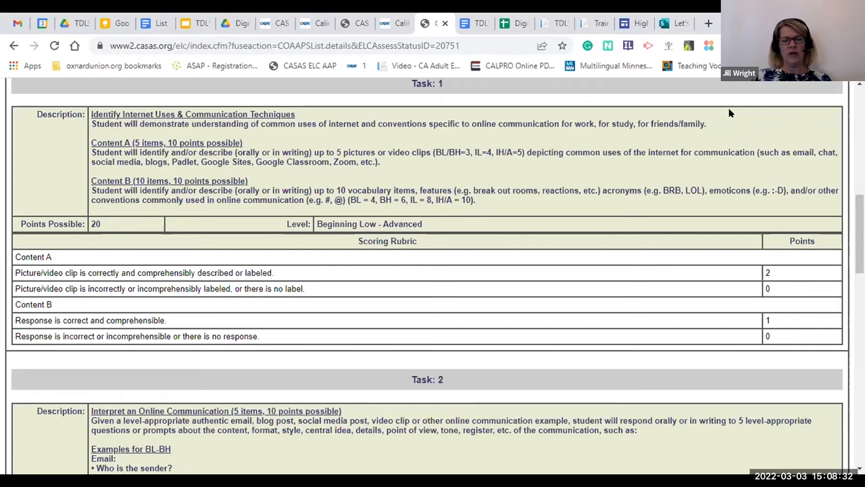
{"action": "mouse_move", "coordinate": [768, 111]}
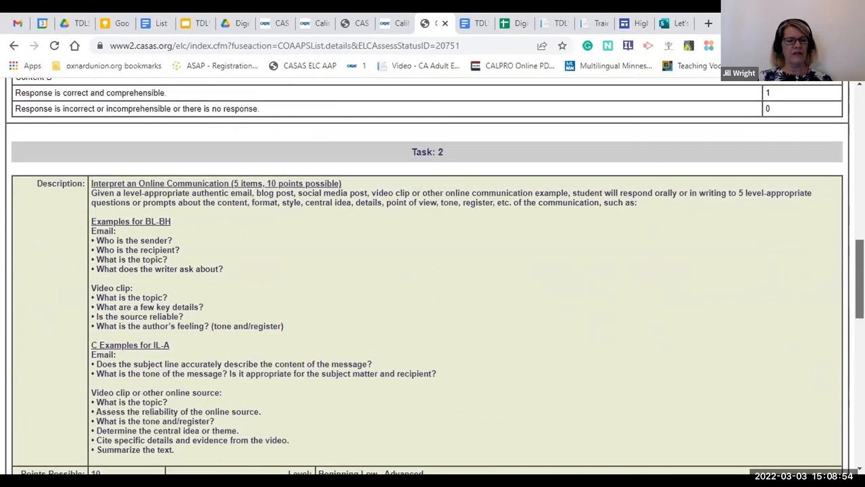
{"action": "scroll", "scroll_direction": "down", "scroll_amount": 3}
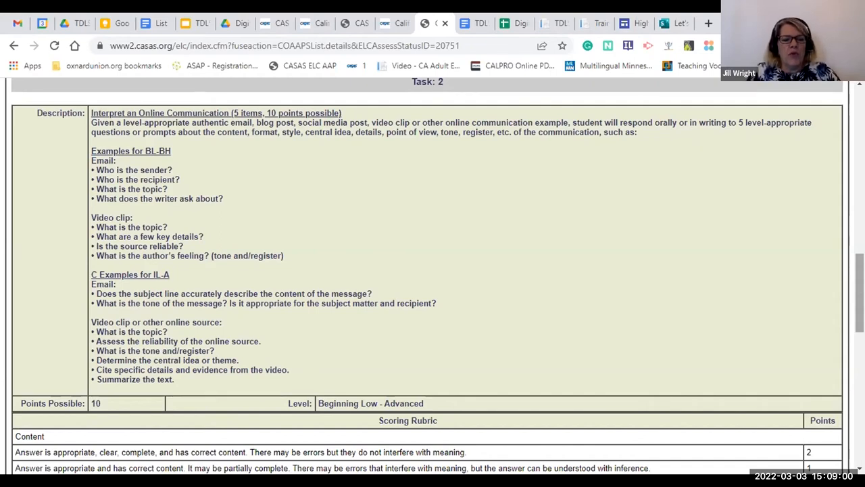
{"action": "mouse_move", "coordinate": [768, 195]}
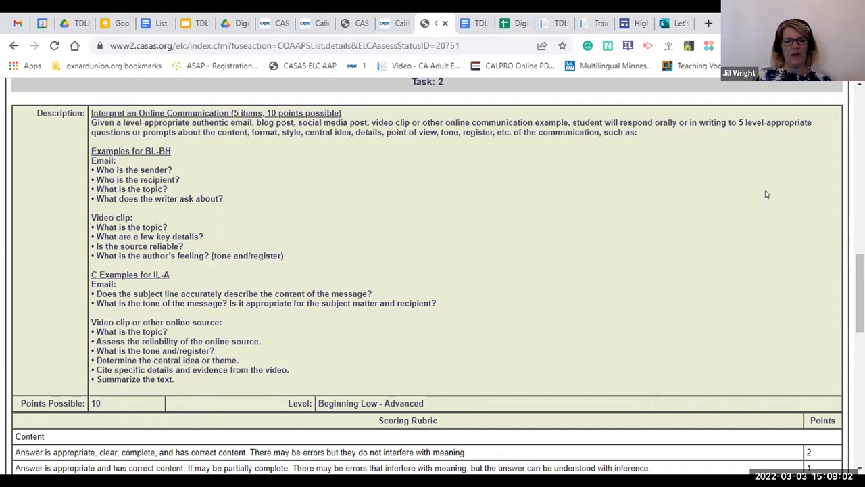
{"action": "mouse_move", "coordinate": [787, 147]}
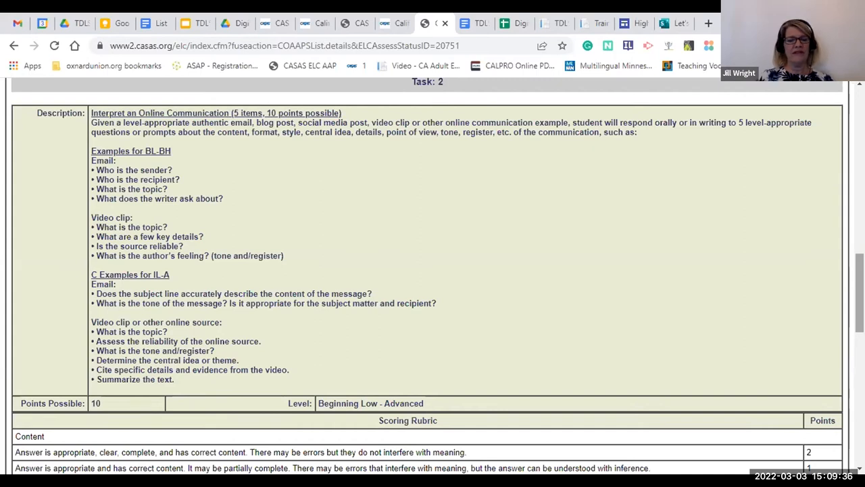
{"action": "scroll", "scroll_direction": "down", "scroll_amount": 3}
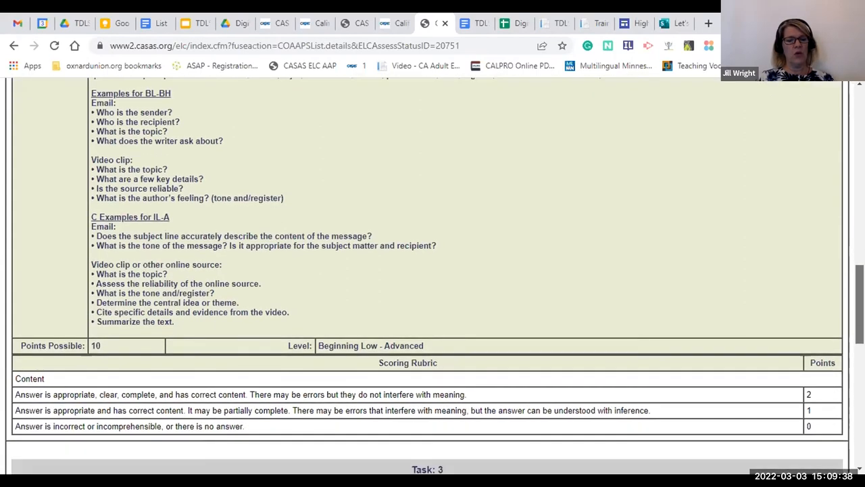
{"action": "scroll", "scroll_direction": "down", "scroll_amount": 3}
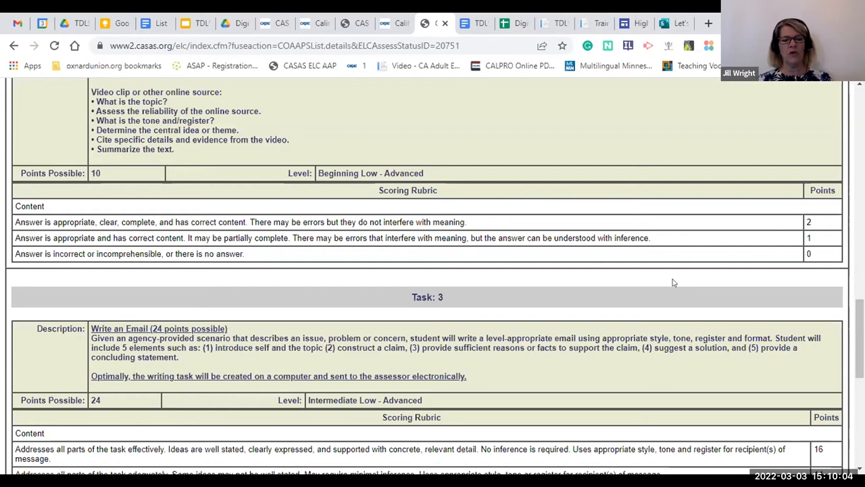
{"action": "mouse_move", "coordinate": [747, 280]}
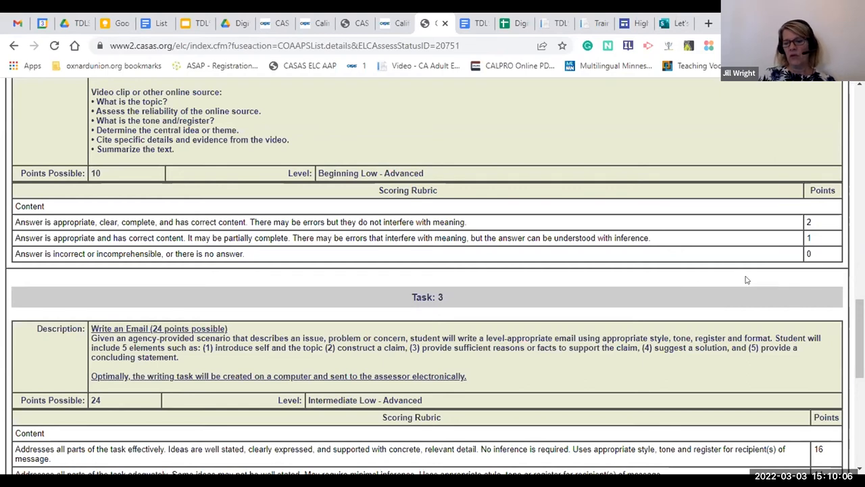
Step: Scroll to Task 3, Write an Email, and its scoring rubric
{"action": "scroll", "scroll_direction": "down", "scroll_amount": 3}
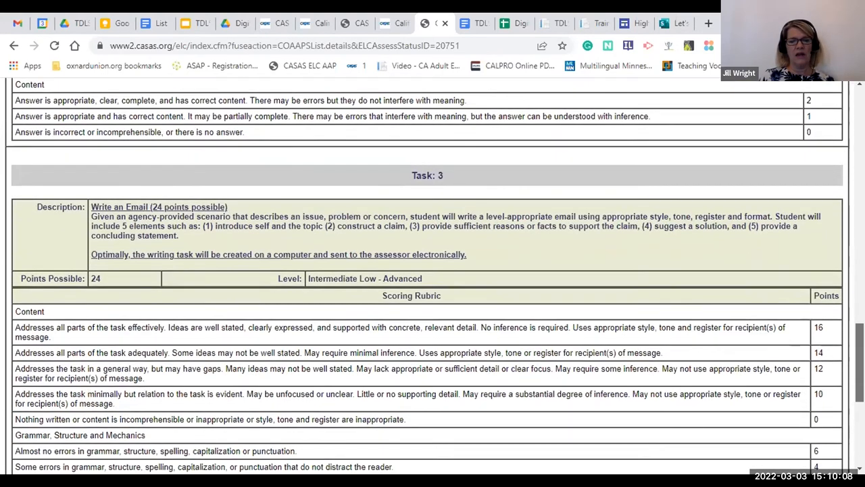
{"action": "scroll", "scroll_direction": "down", "scroll_amount": 3}
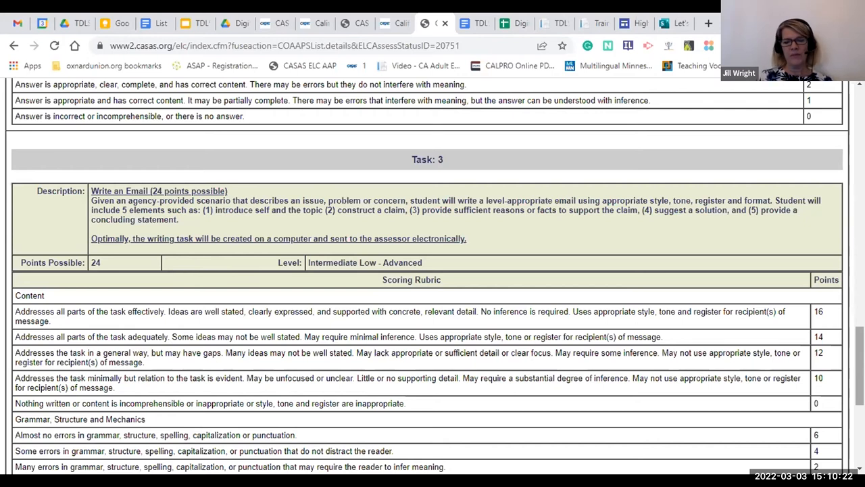
Step: Scroll down the CASAS task rubric toward the spreadsheet copy offer
{"action": "scroll", "scroll_direction": "down", "scroll_amount": 3}
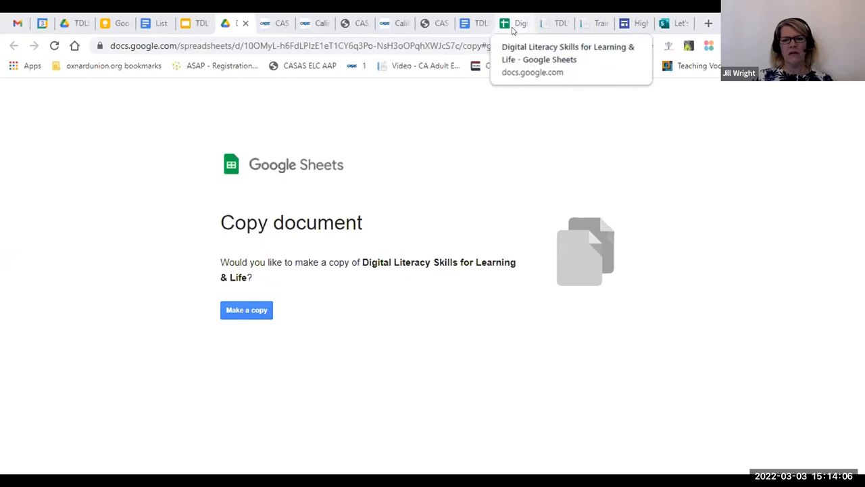
Step: Open the Digital Literacy Skills spreadsheet at its Basic Tech Skills sheet
{"action": "left_click", "coordinate": [246, 310]}
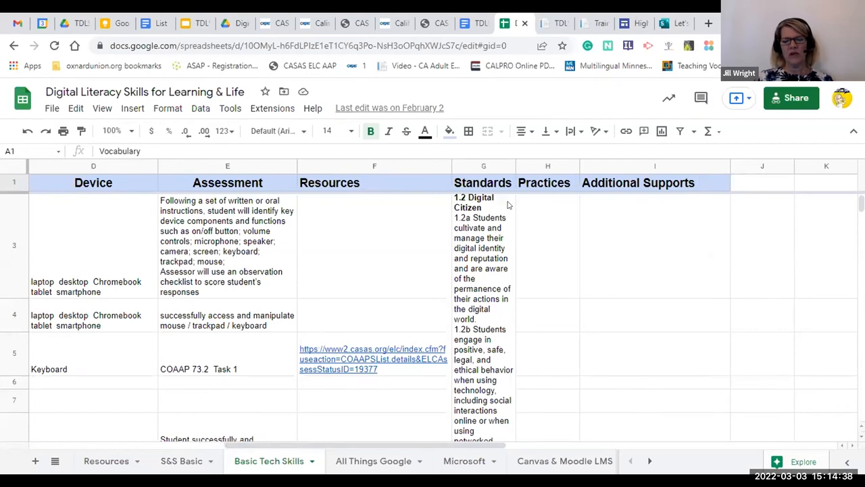
{"action": "mouse_move", "coordinate": [511, 210]}
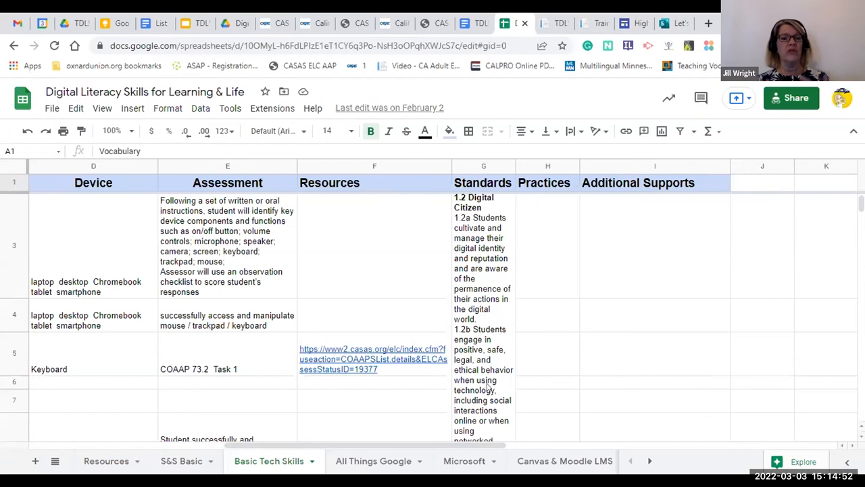
{"action": "mouse_move", "coordinate": [502, 424]}
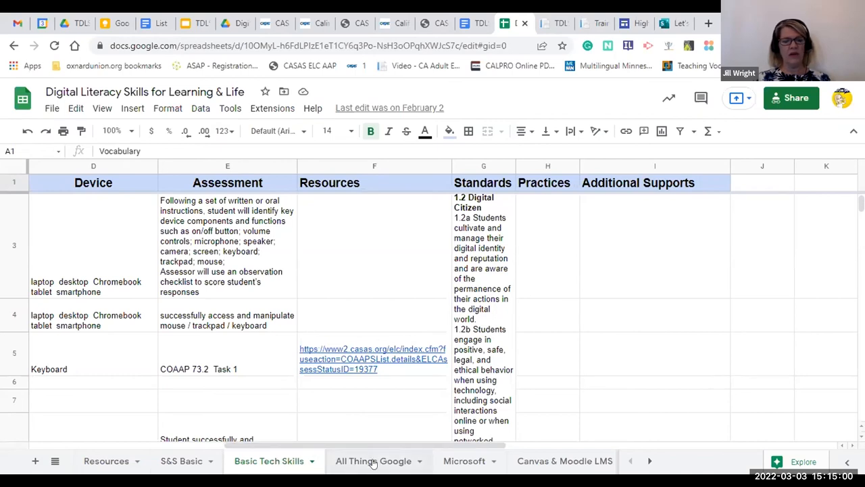
Step: Switch to the All Things Google sheet showing the Applied Digital Skills link
{"action": "left_click", "coordinate": [373, 460]}
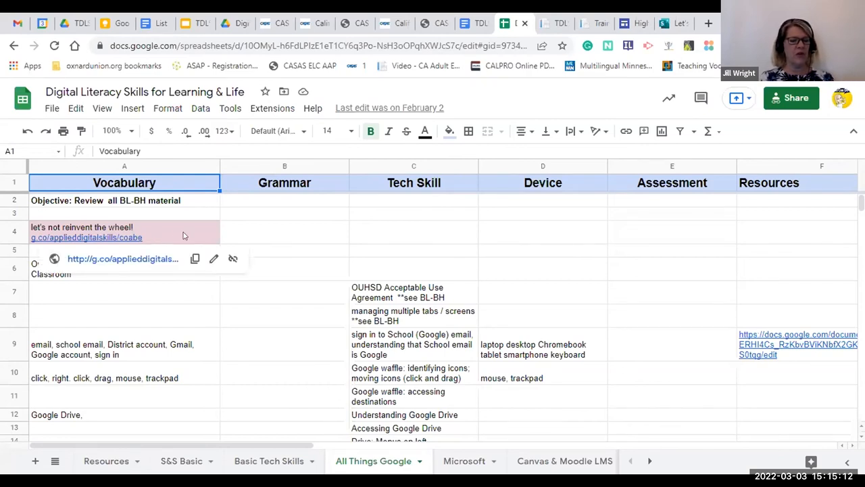
{"action": "mouse_move", "coordinate": [97, 263]}
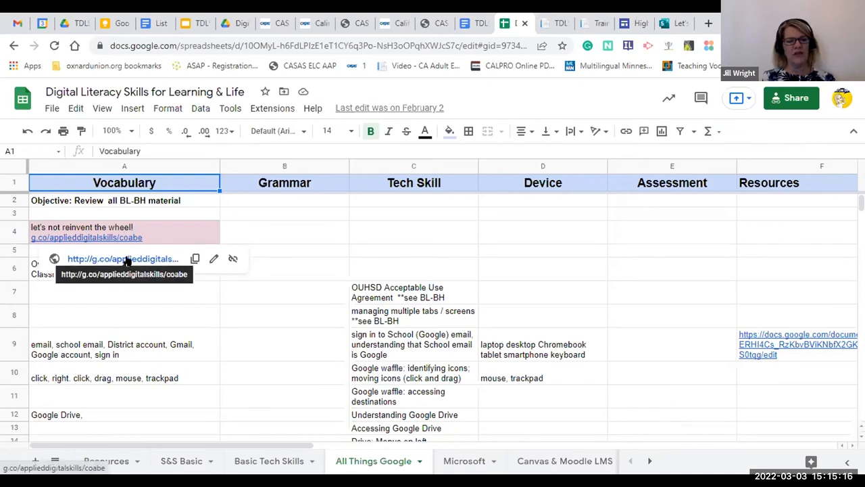
Step: Visit the g.co/applieddigitalskills site, then return to the curriculum spreadsheet
{"action": "left_click", "coordinate": [121, 259]}
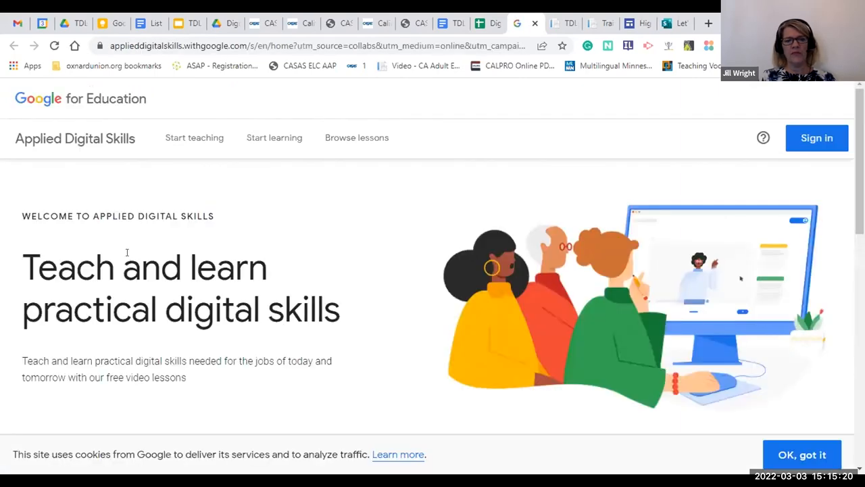
{"action": "mouse_move", "coordinate": [365, 249]}
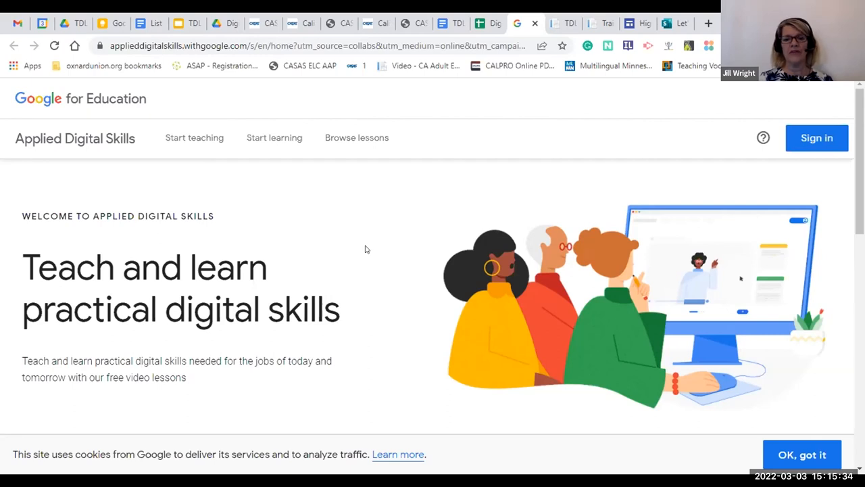
{"action": "mouse_move", "coordinate": [480, 119]}
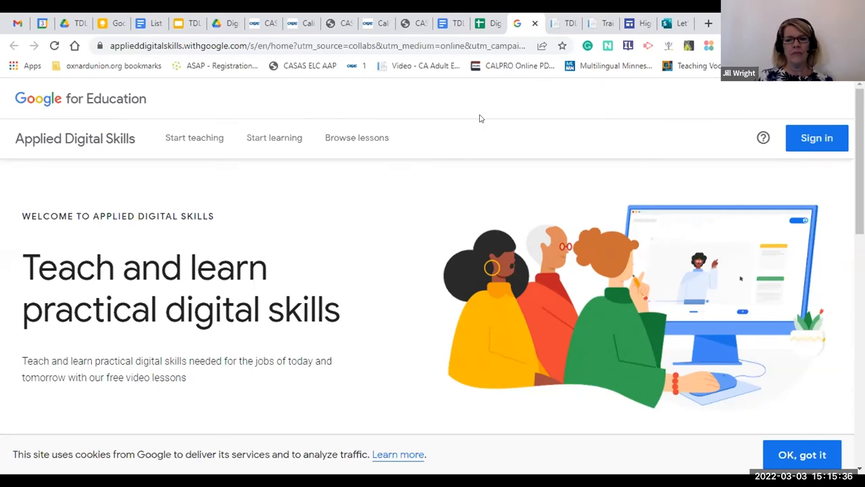
{"action": "left_click", "coordinate": [480, 23]}
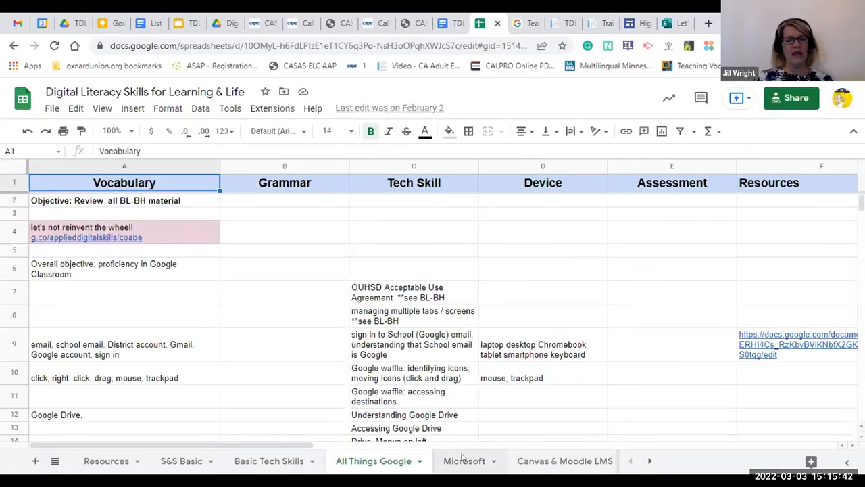
Step: Browse the Microsoft and Canvas & Moodle LMS sheets, scrolling left across their columns
{"action": "left_click", "coordinate": [465, 459]}
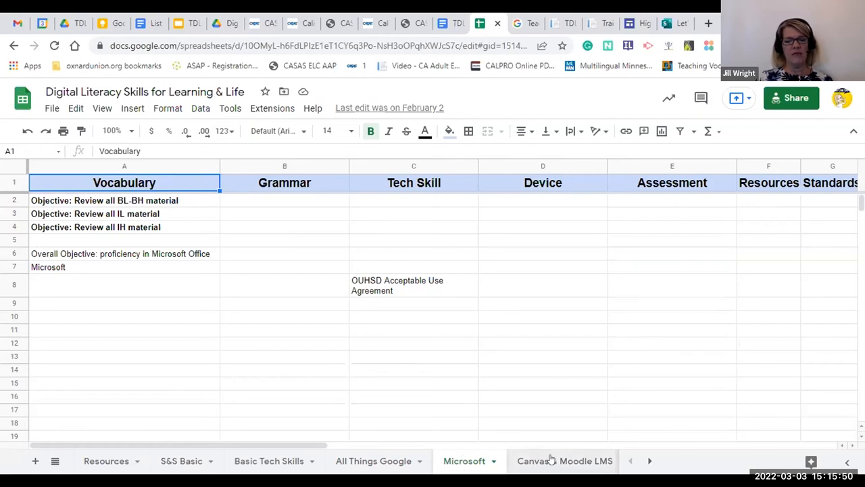
{"action": "left_click", "coordinate": [565, 460]}
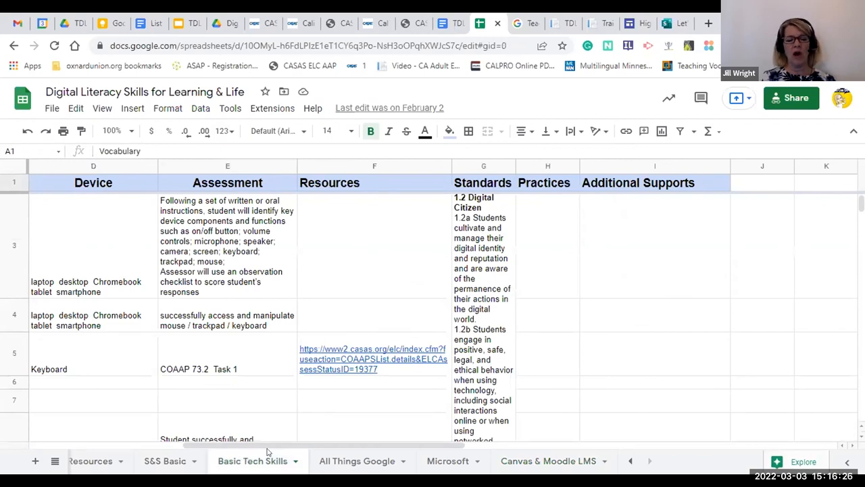
{"action": "scroll", "scroll_direction": "left", "scroll_amount": 3}
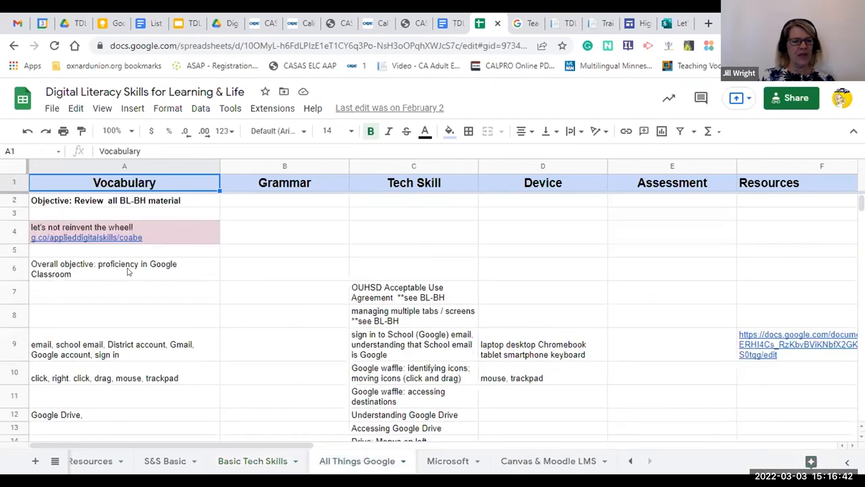
{"action": "mouse_move", "coordinate": [86, 238]}
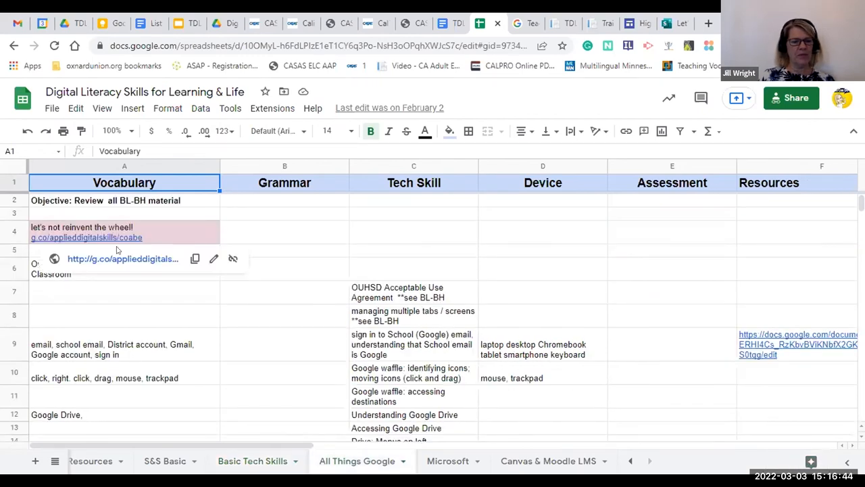
Step: Copy the Applied Digital Skills link from row 4 to the clipboard
{"action": "left_click", "coordinate": [195, 258]}
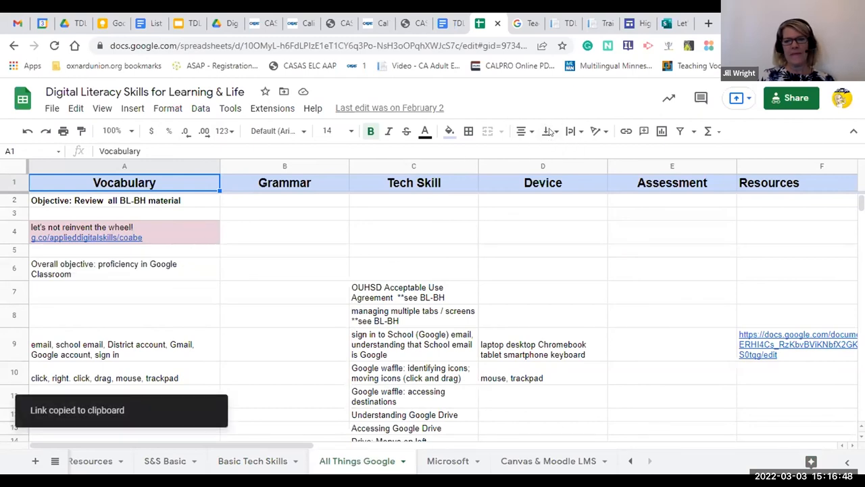
{"action": "mouse_move", "coordinate": [541, 111]}
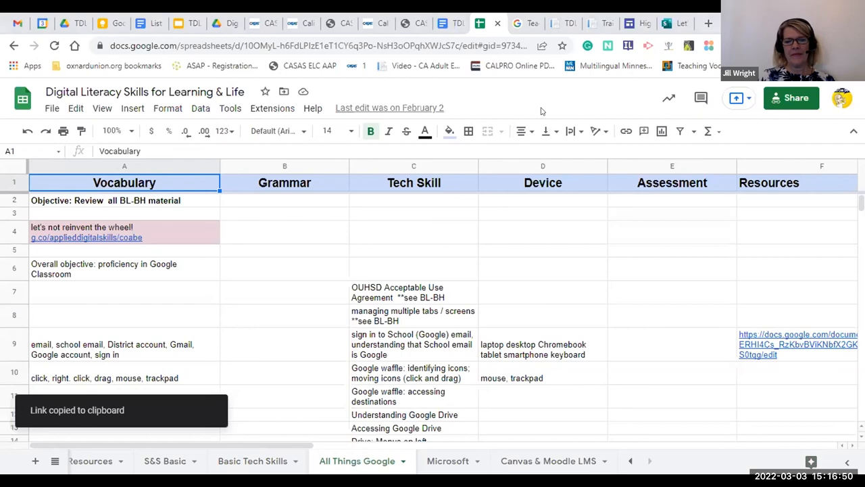